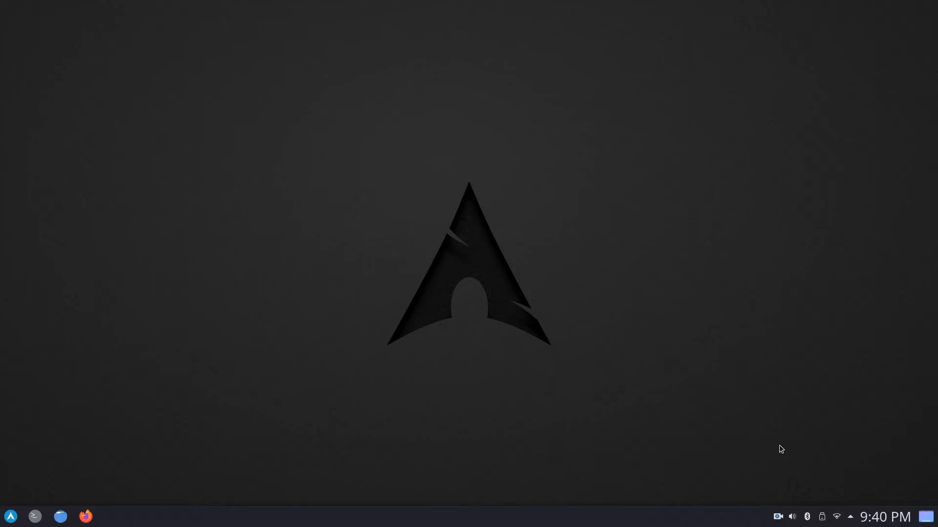
mouse_move(753, 443)
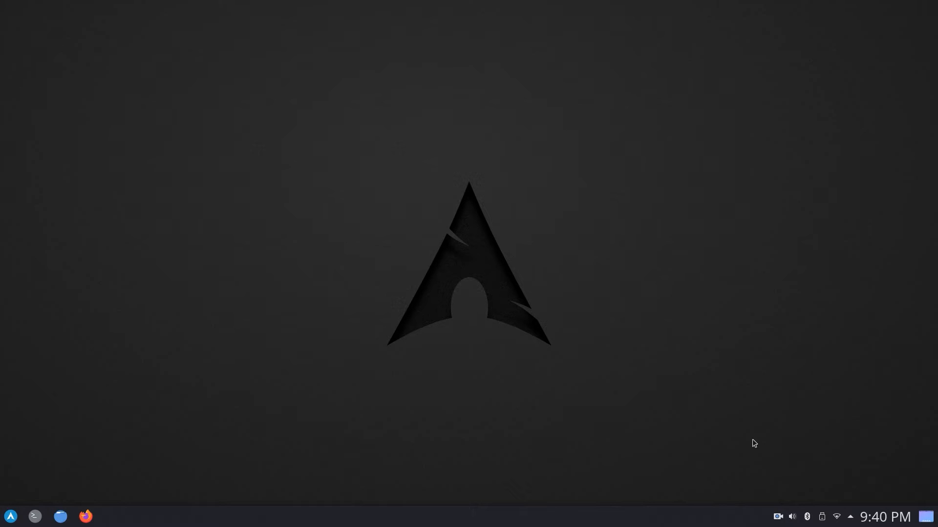
Open the KDE application launcher to its System category
left_click(10, 516)
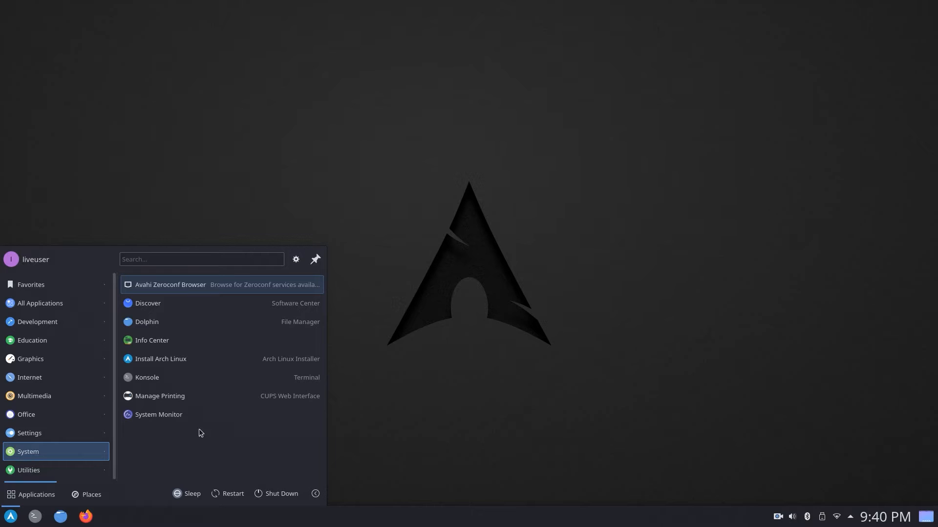
Launch Install Arch Linux from the launcher, reaching the American English Welcome page
left_click(160, 359)
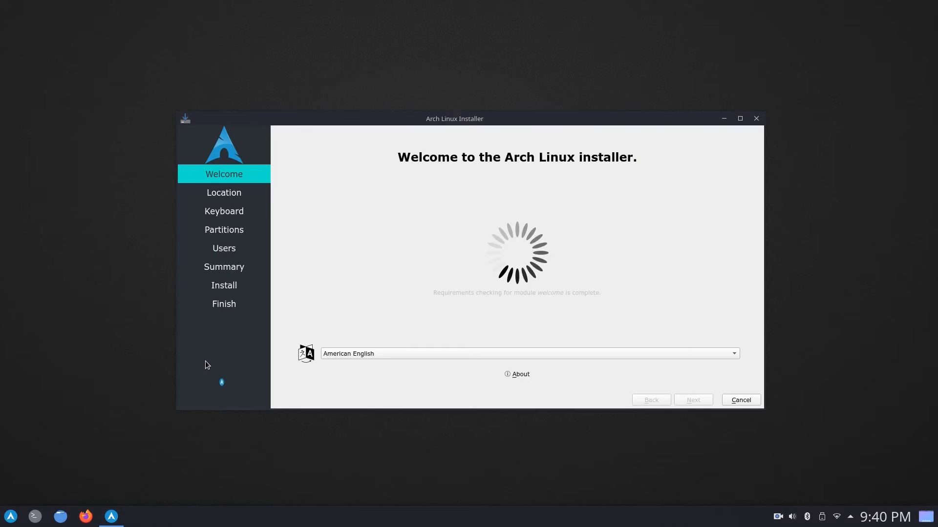
left_click(10, 516)
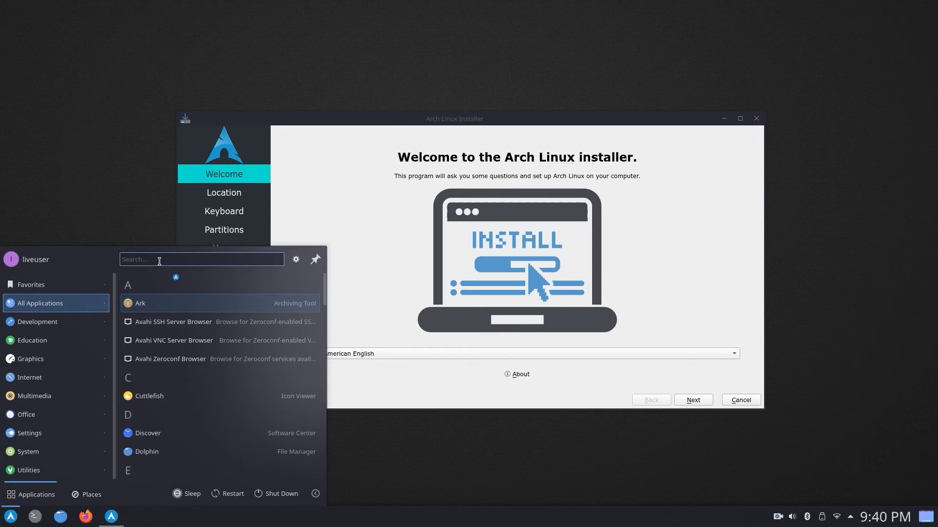
type("insta")
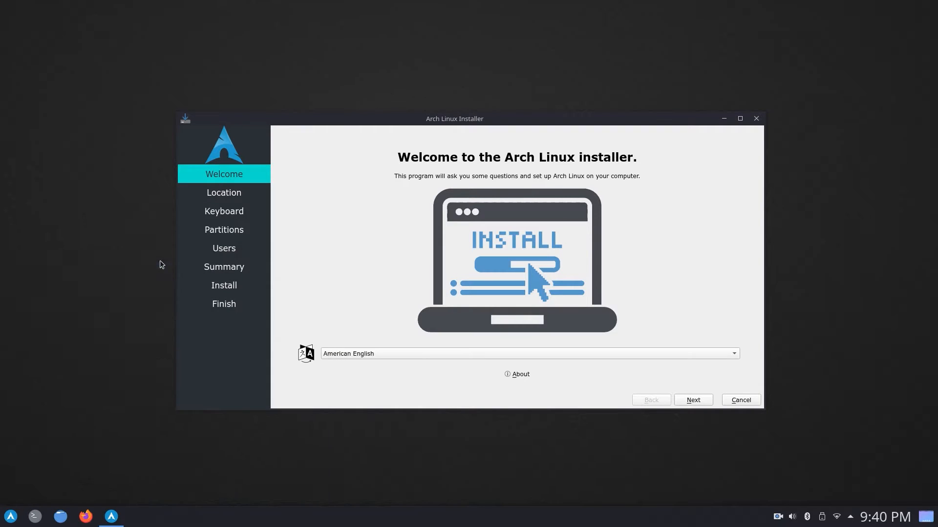
mouse_move(317, 237)
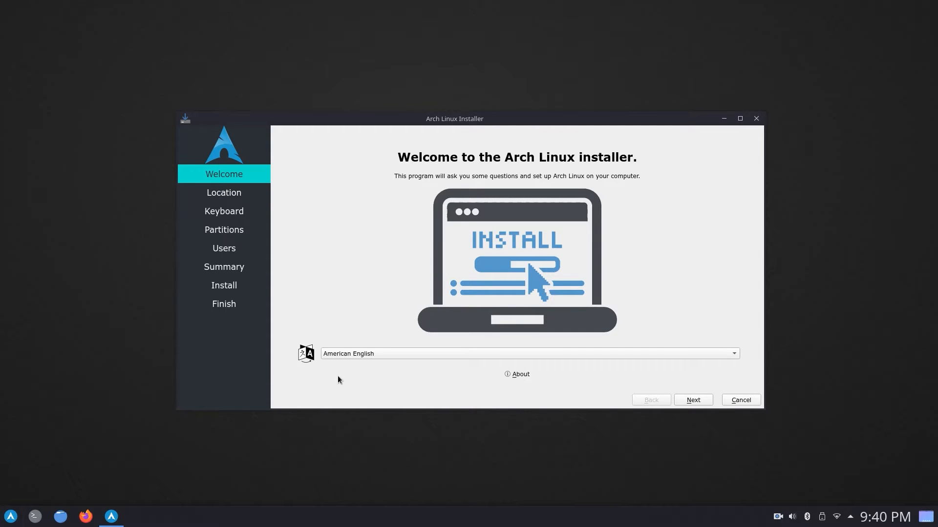
mouse_move(609, 436)
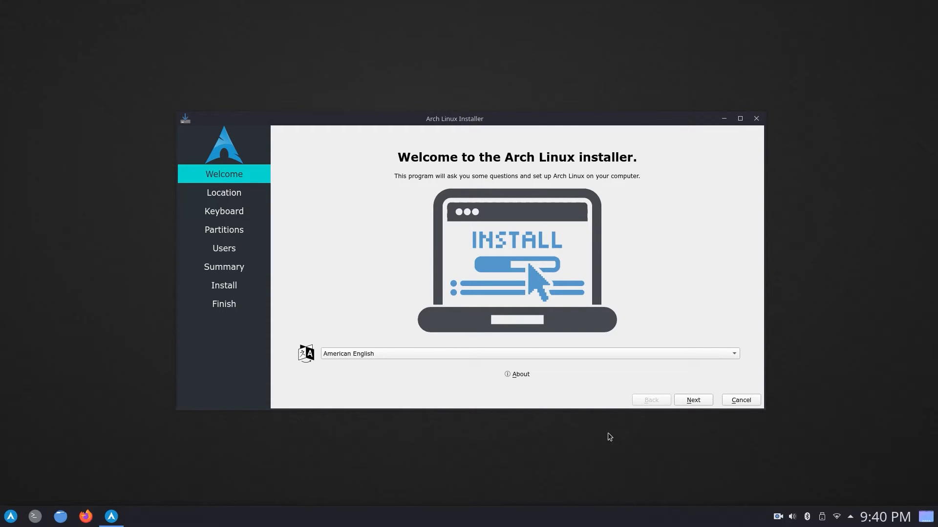
Try several time zones on the location map, then advance to the Keyboard page
left_click(692, 400)
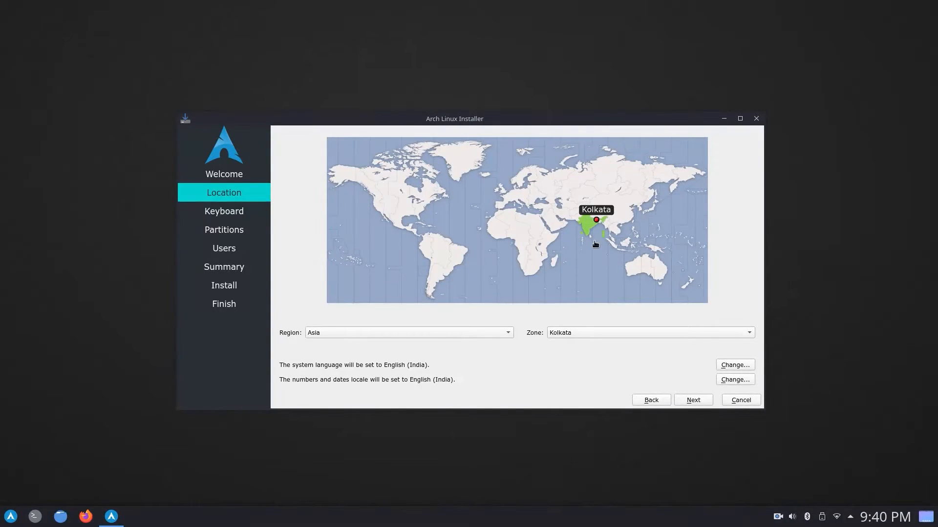
mouse_move(594, 232)
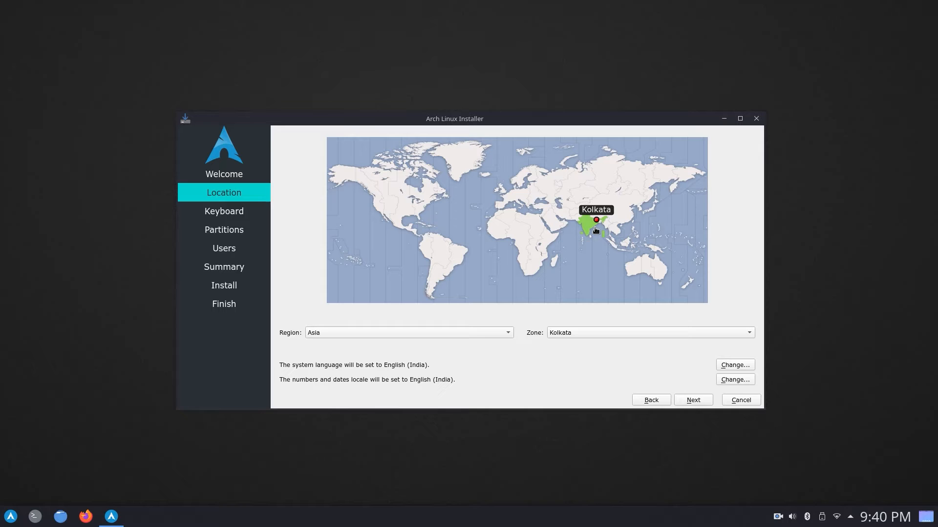
mouse_move(587, 248)
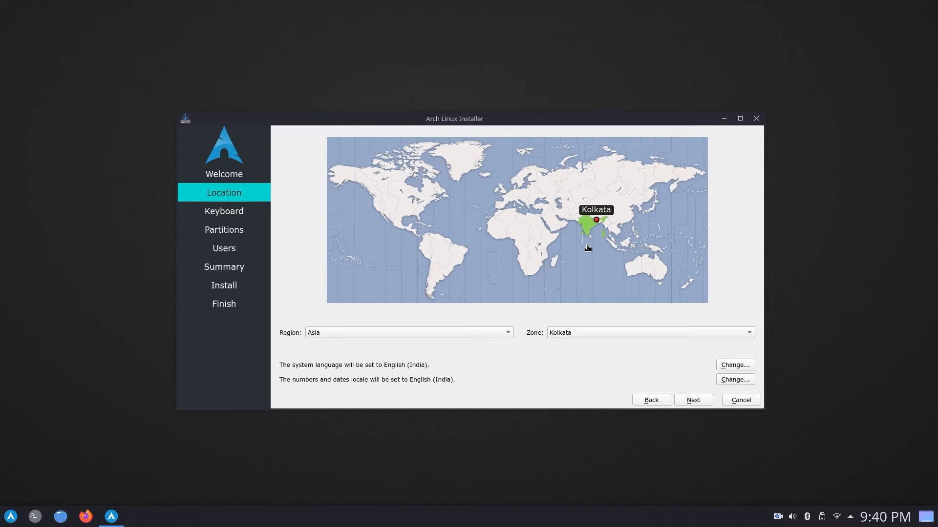
mouse_move(584, 243)
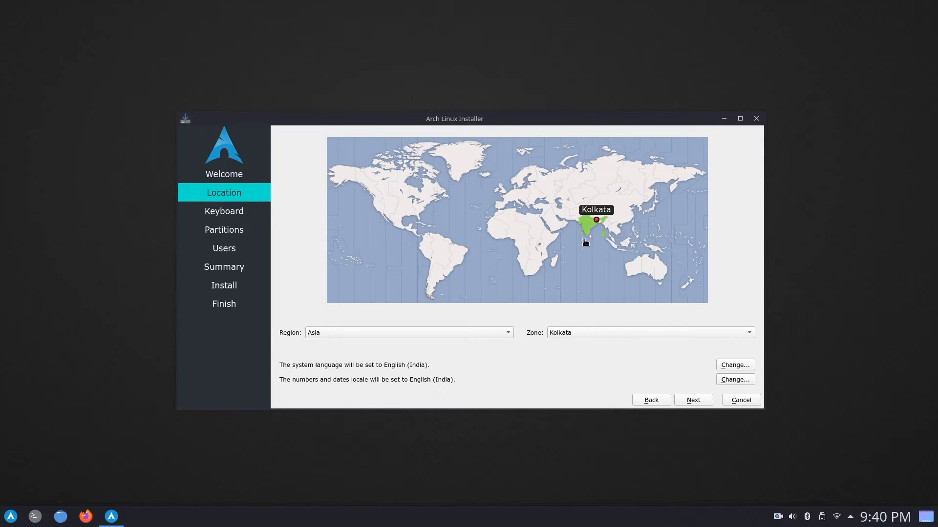
left_click(583, 200)
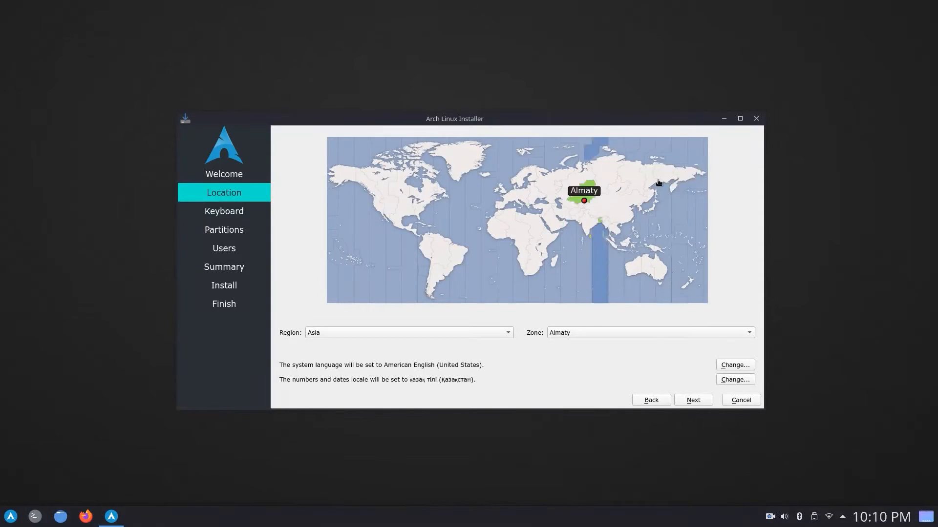
left_click(391, 204)
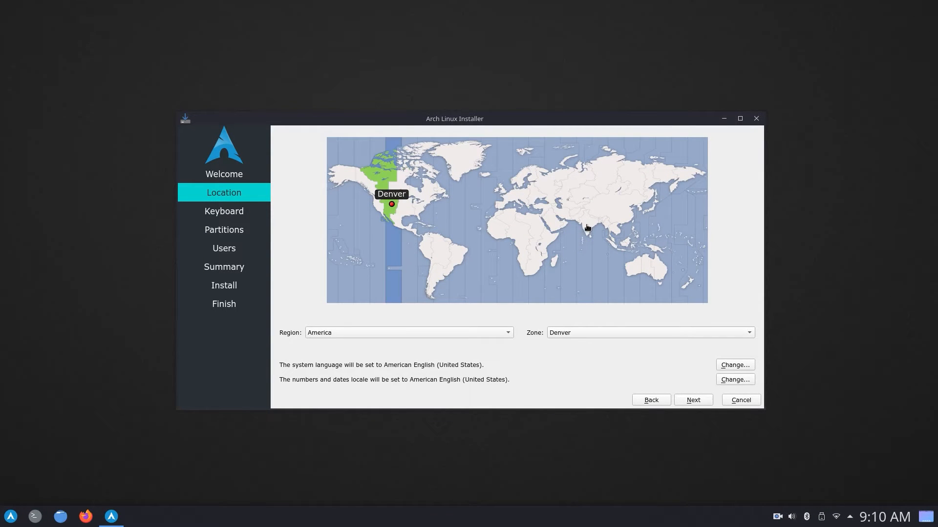
left_click(692, 399)
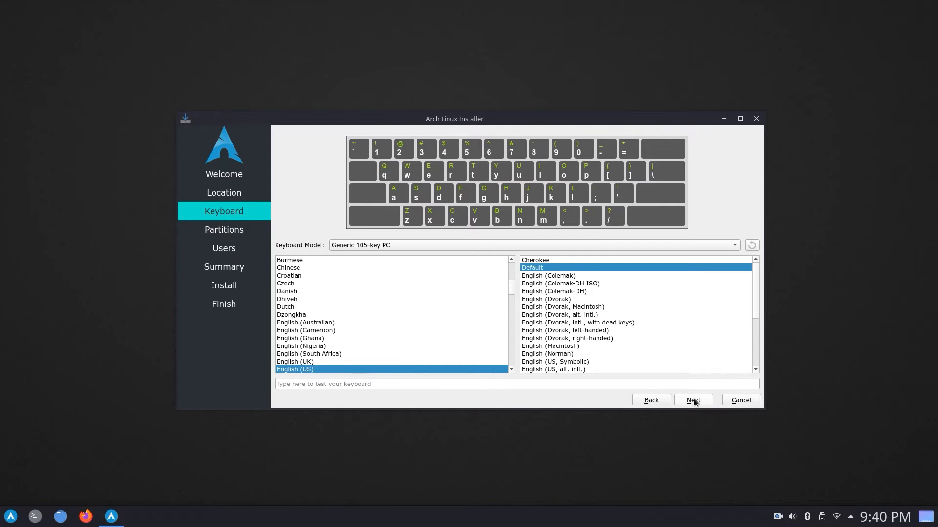
Keep the English (US) layout and choose Manual partitioning to reach the partition editor
left_click(692, 399)
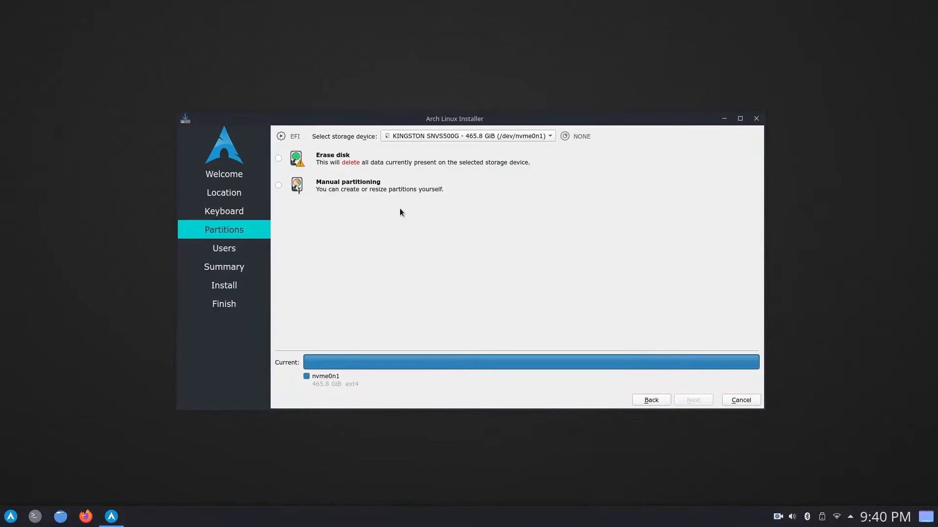
left_click(278, 184)
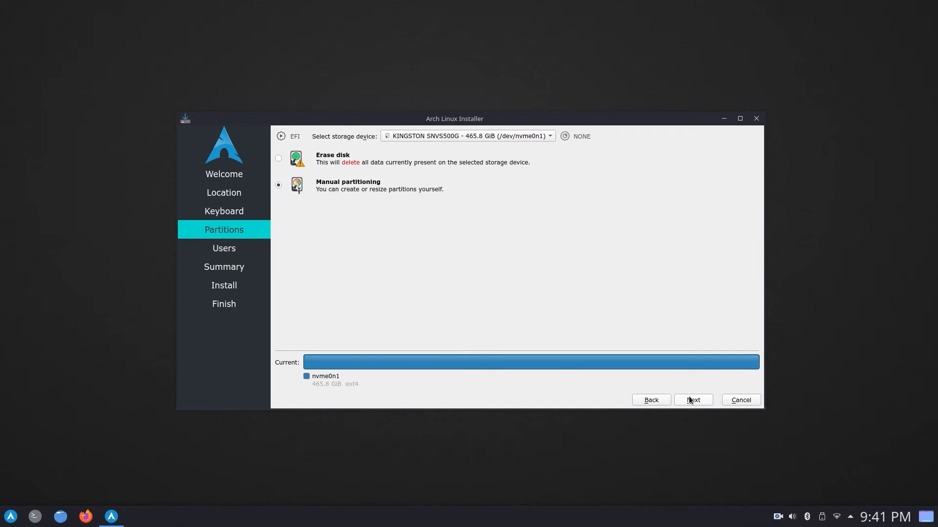
left_click(693, 400)
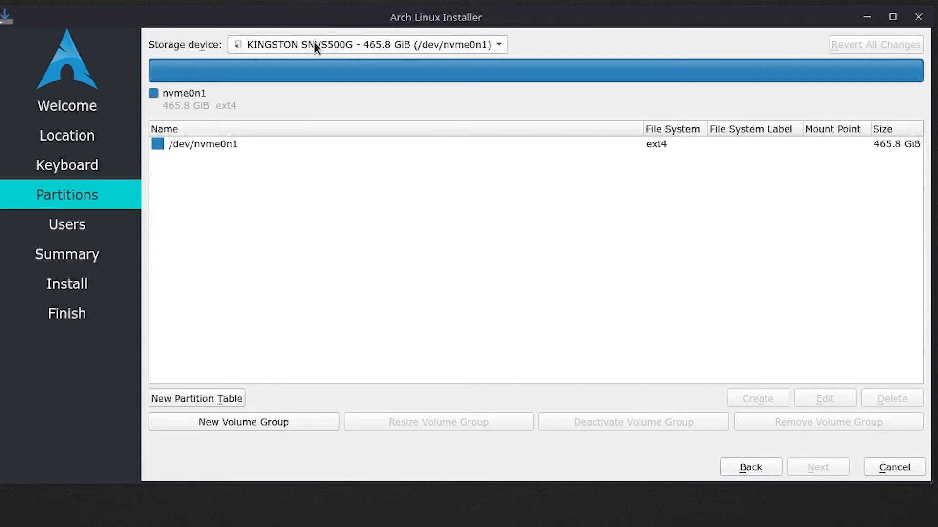
left_click(367, 44)
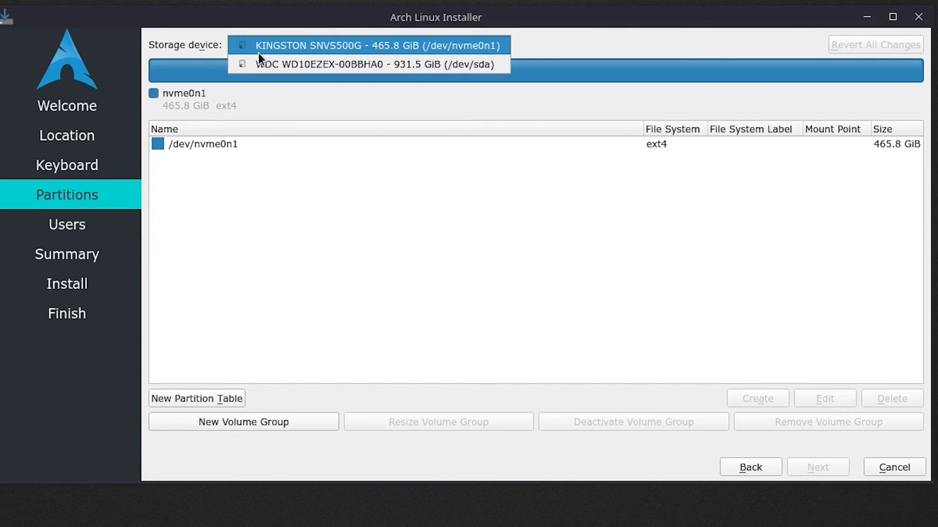
mouse_move(370, 56)
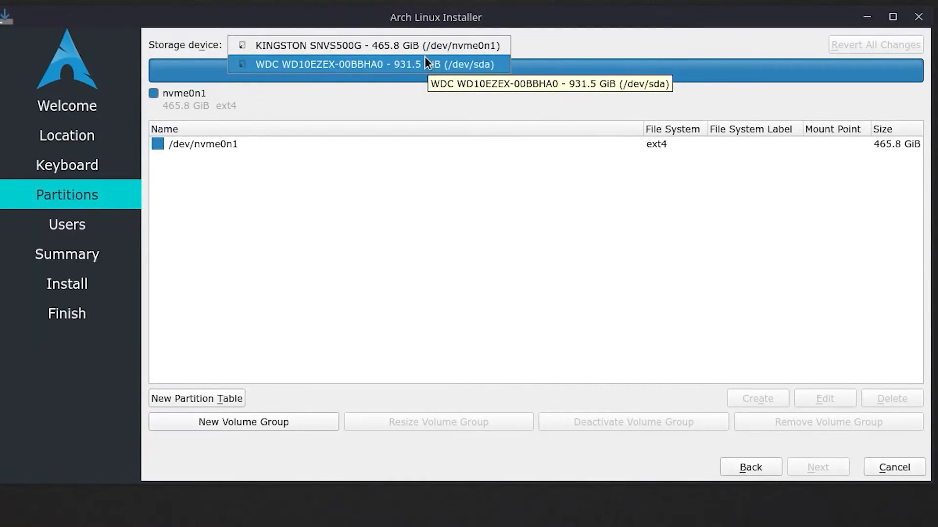
left_click(368, 45)
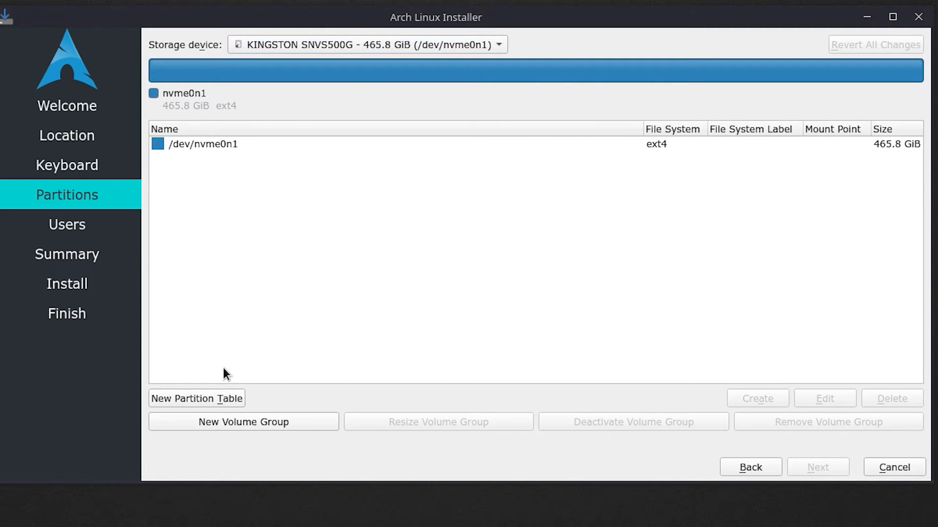
Apply a new GPT partition table to the Kingston NVMe drive
left_click(196, 399)
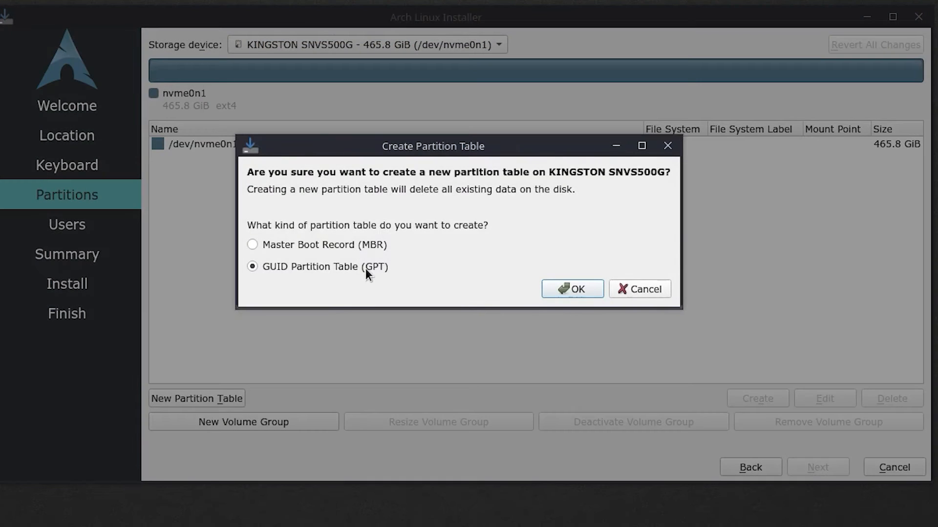
mouse_move(402, 274)
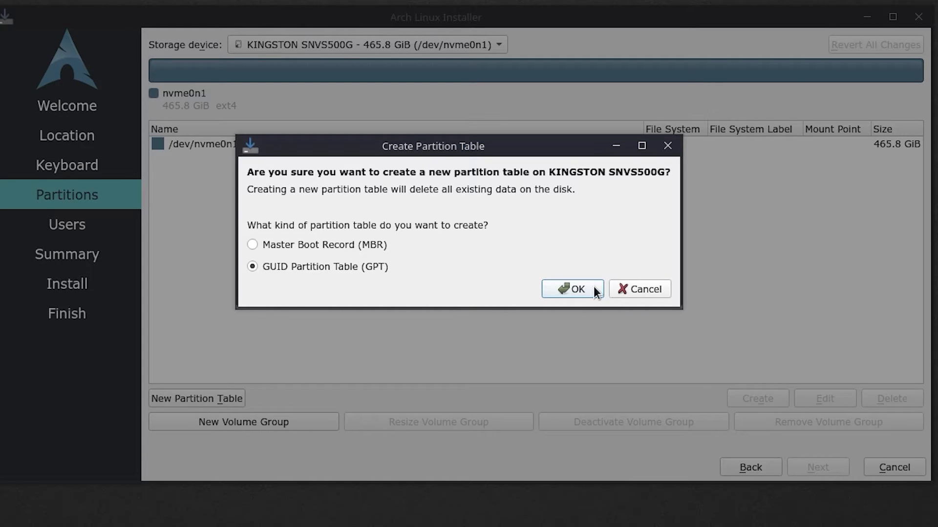
left_click(570, 289)
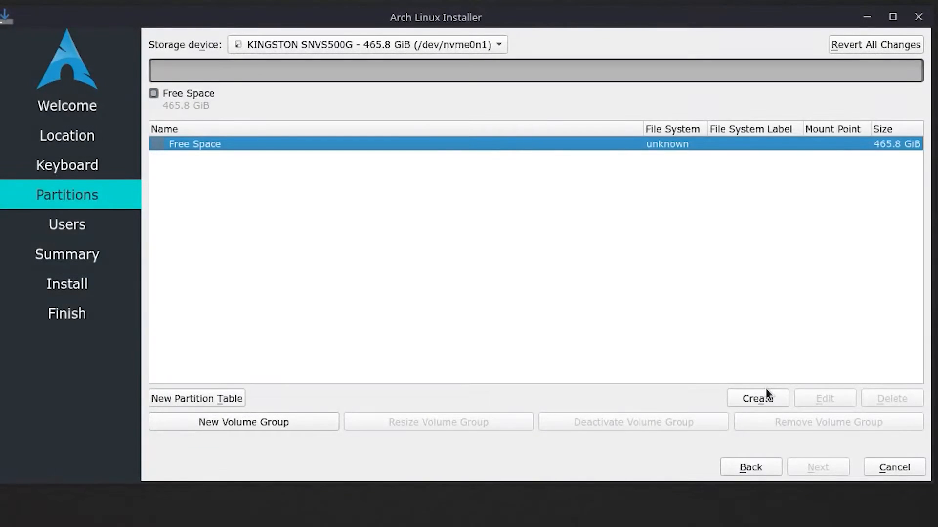
Create a 500 MiB FAT32 partition mounted at /boot/efi with the boot flag
left_click(757, 399)
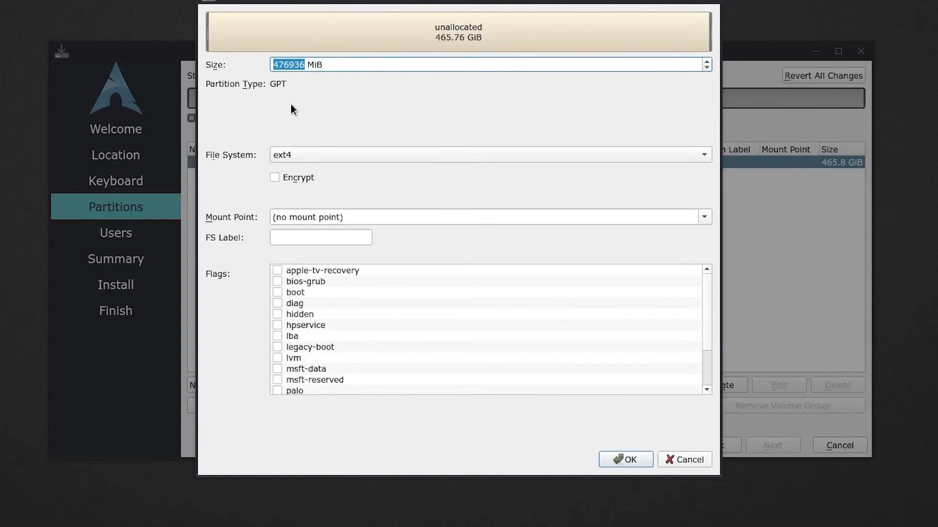
type("500 MiB")
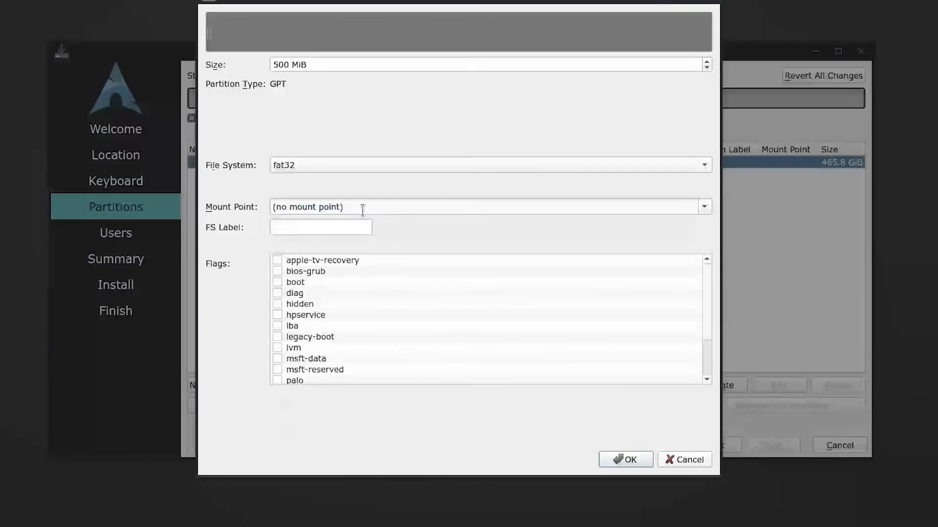
left_click(703, 206)
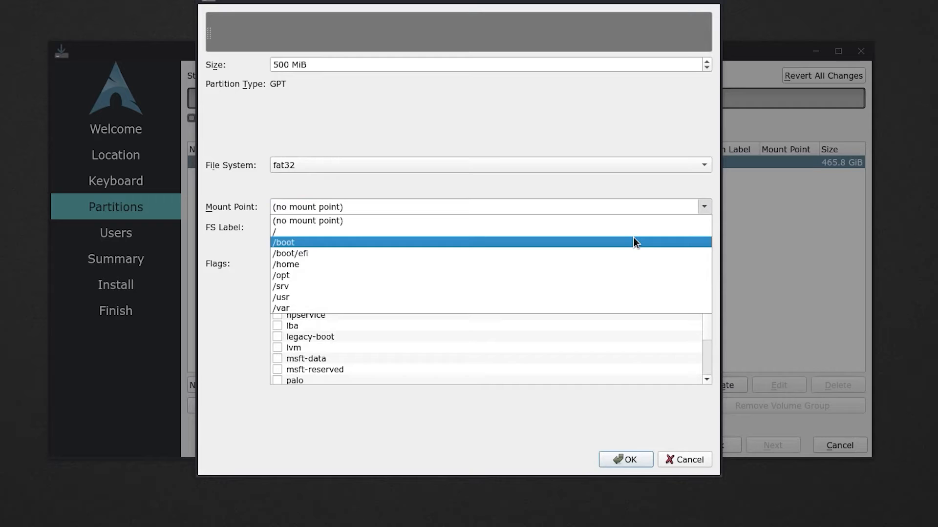
left_click(290, 253)
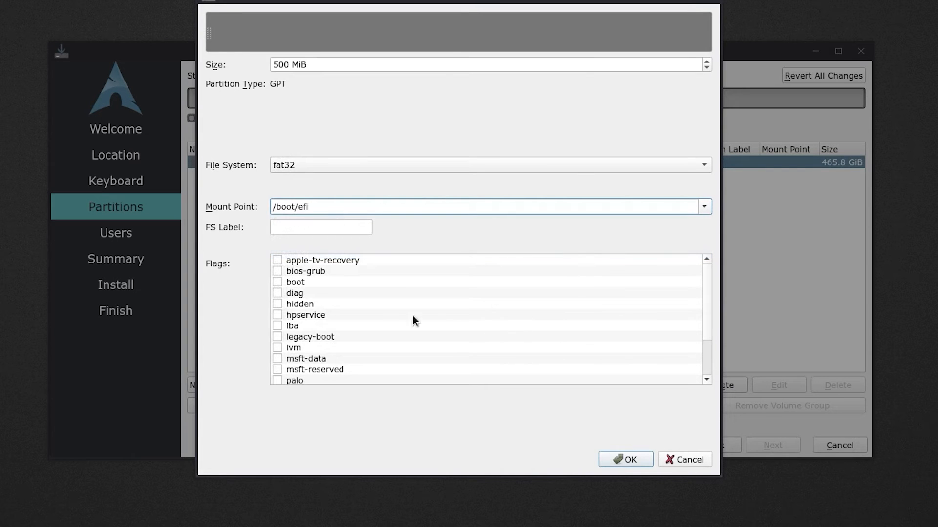
left_click(276, 282)
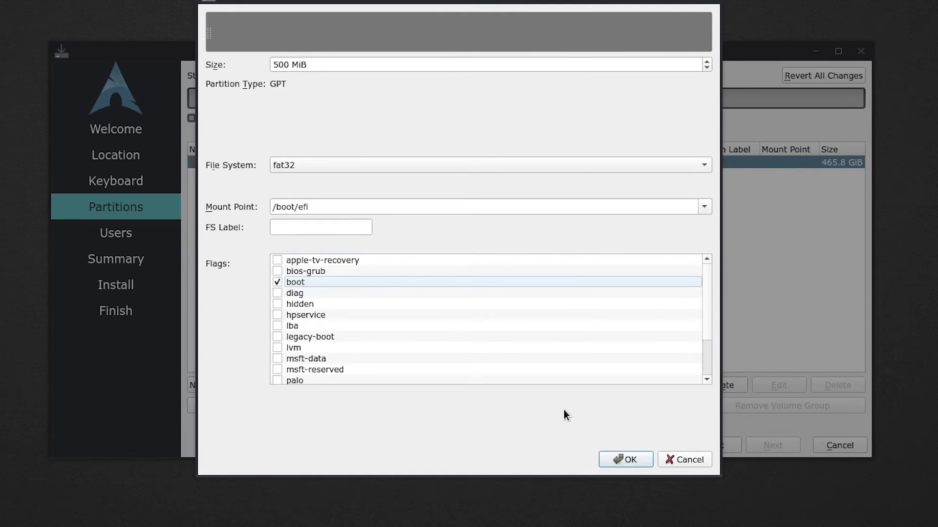
left_click(624, 459)
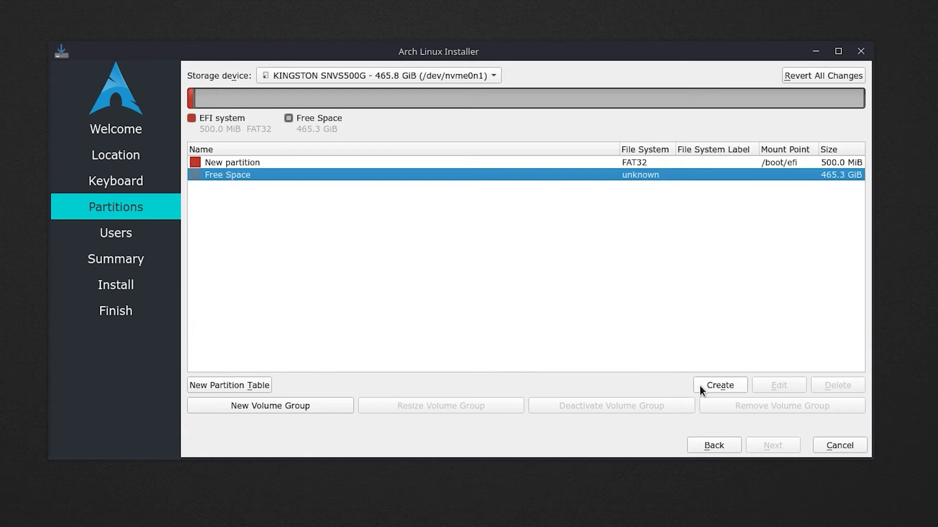
Create a full-size 465.3 GiB ext4 partition mounted at / in the free space
left_click(719, 385)
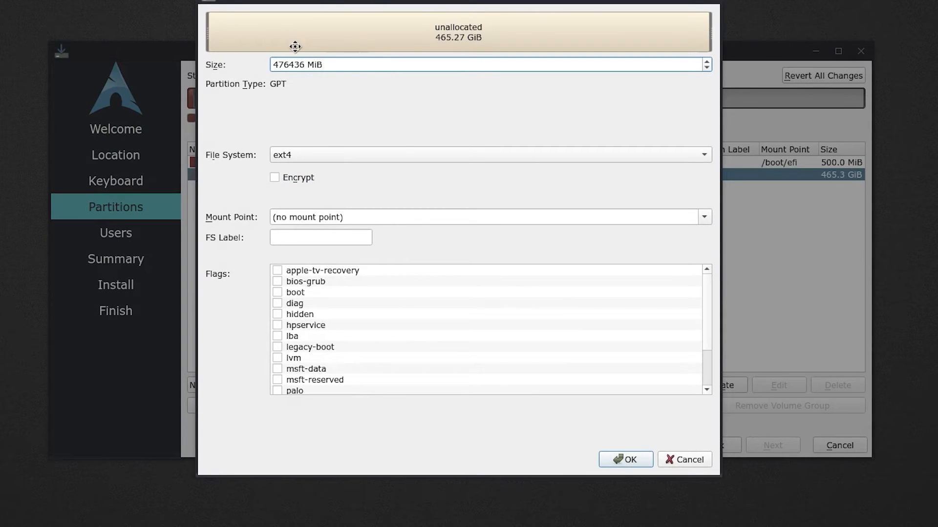
mouse_move(293, 119)
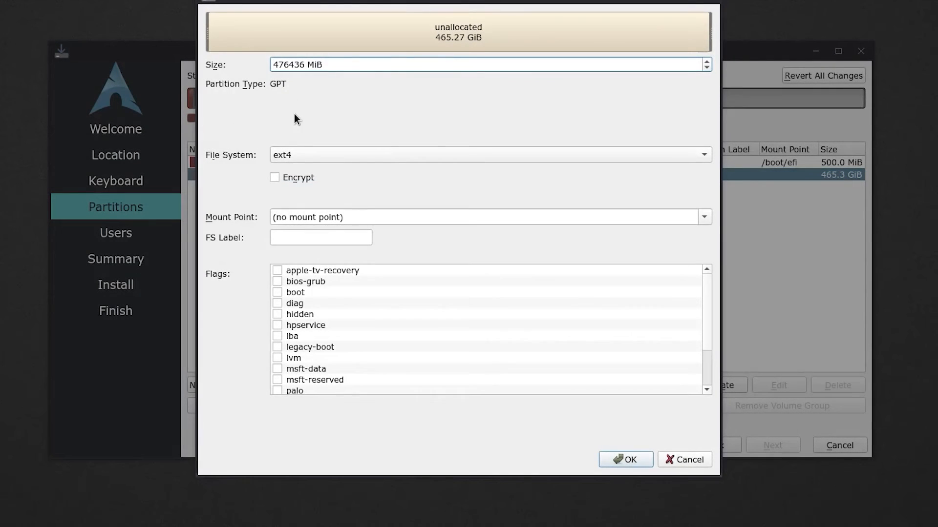
mouse_move(345, 173)
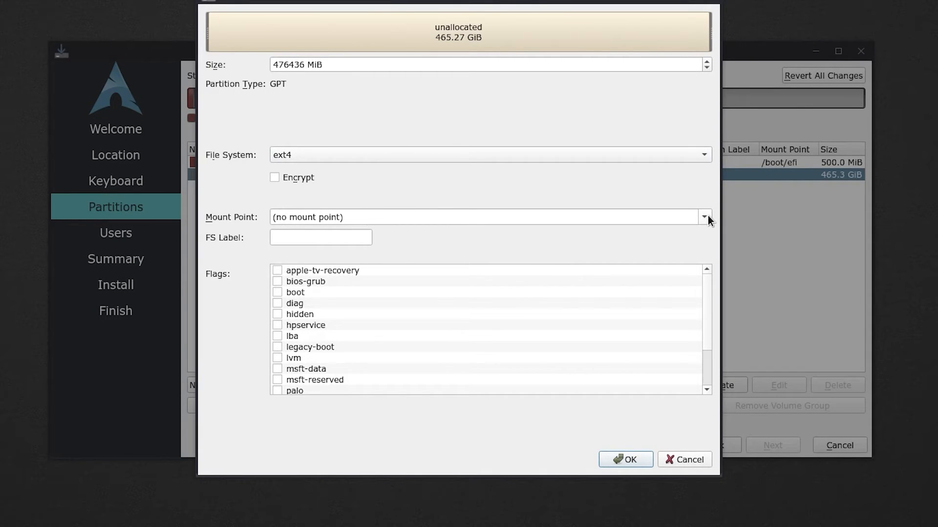
type("/")
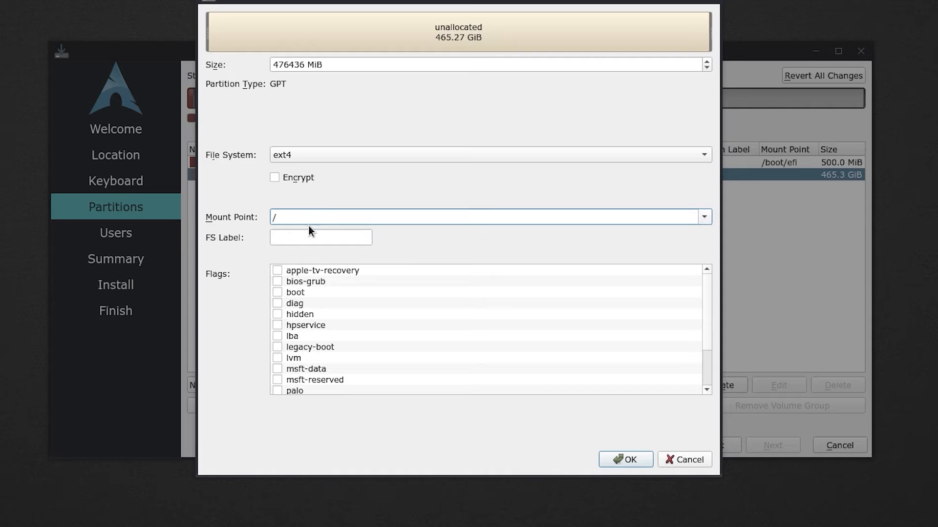
scroll("down", 3)
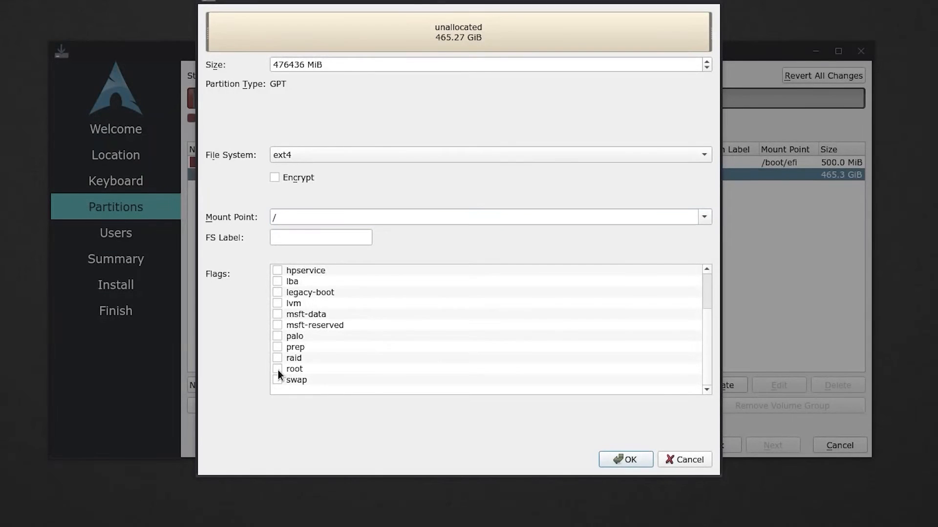
left_click(625, 459)
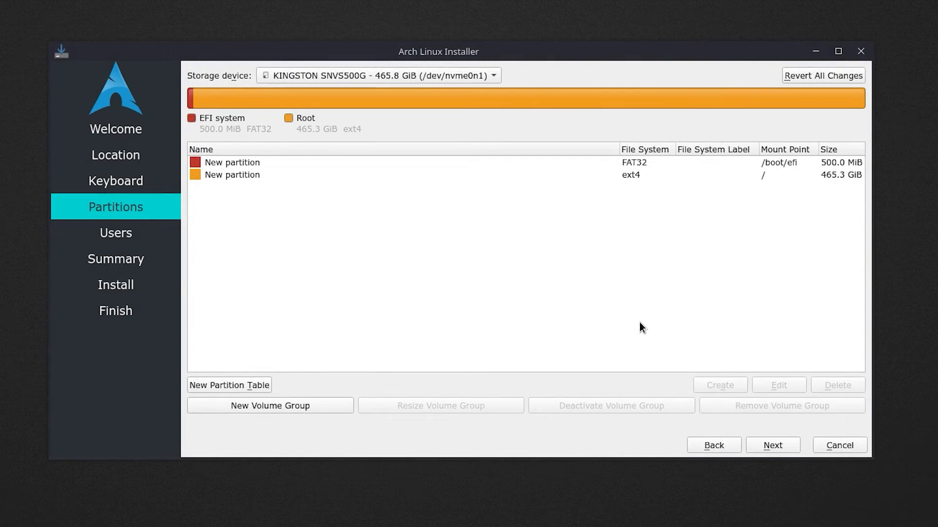
mouse_move(687, 307)
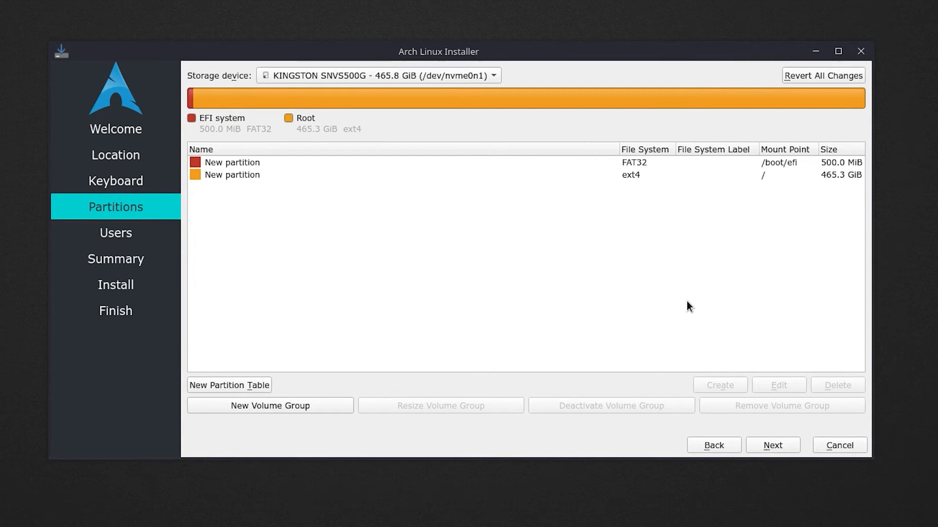
mouse_move(596, 202)
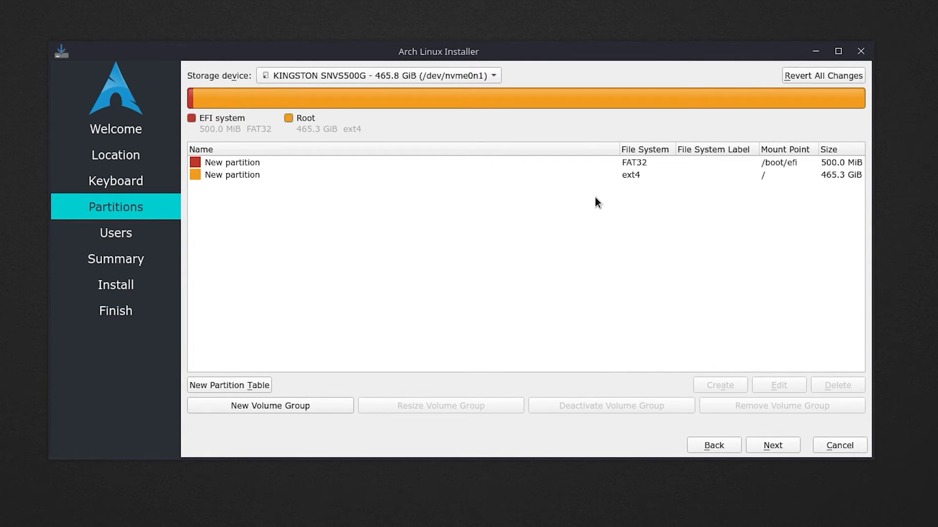
mouse_move(609, 202)
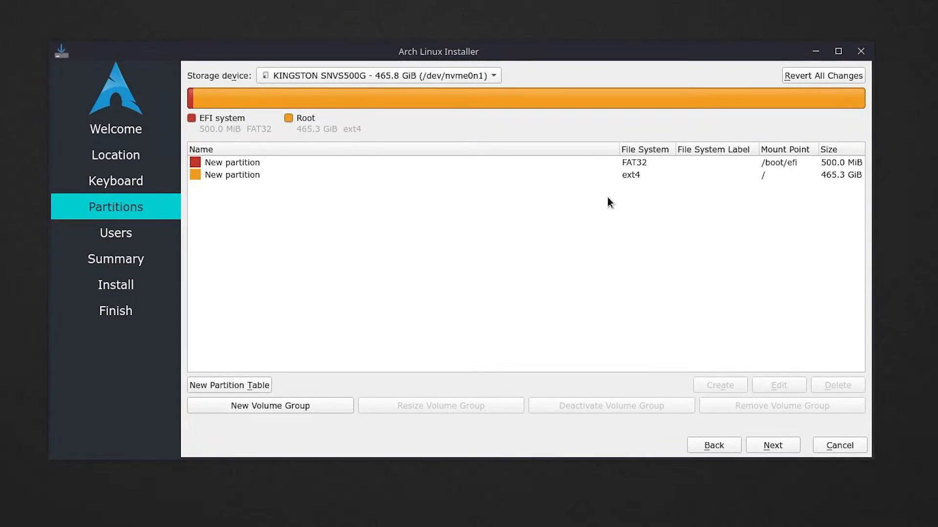
mouse_move(694, 240)
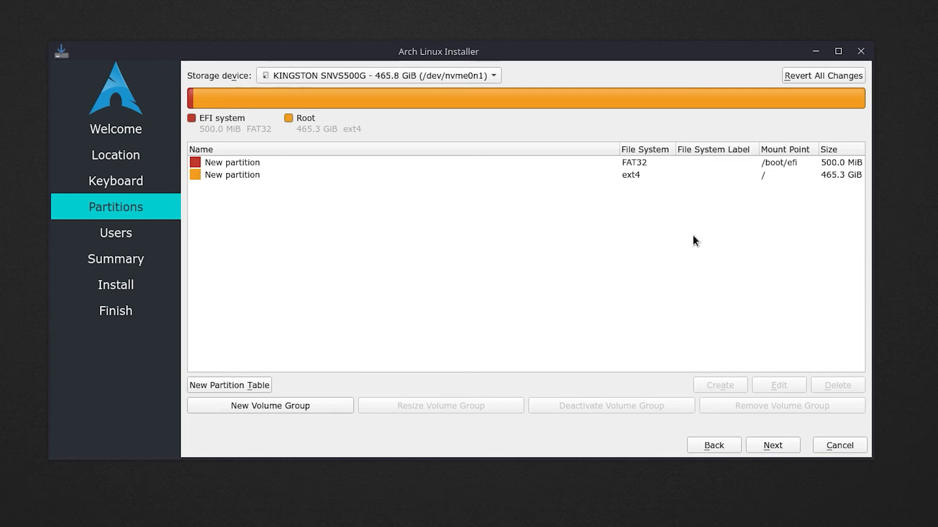
mouse_move(681, 229)
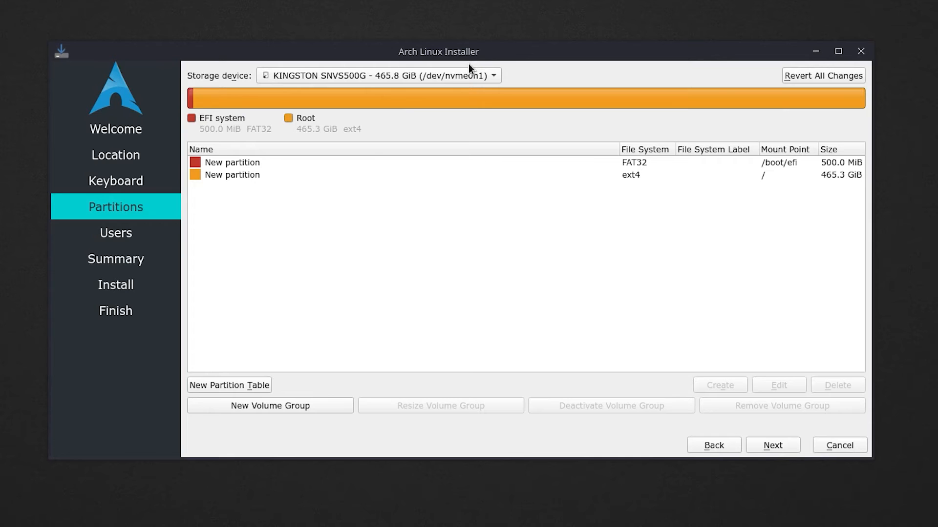
mouse_move(442, 82)
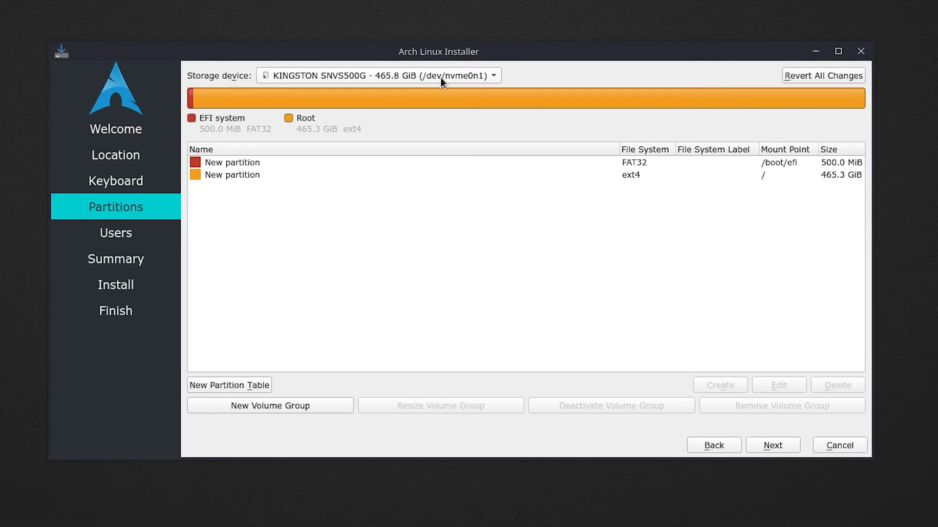
Switch to the 931.5 GiB WDC hard drive and give it a GPT partition table
left_click(376, 75)
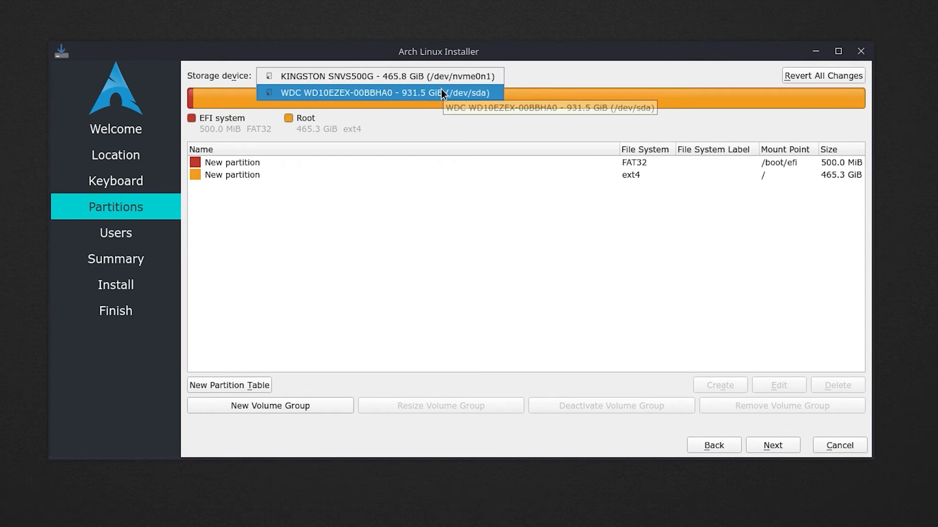
left_click(385, 92)
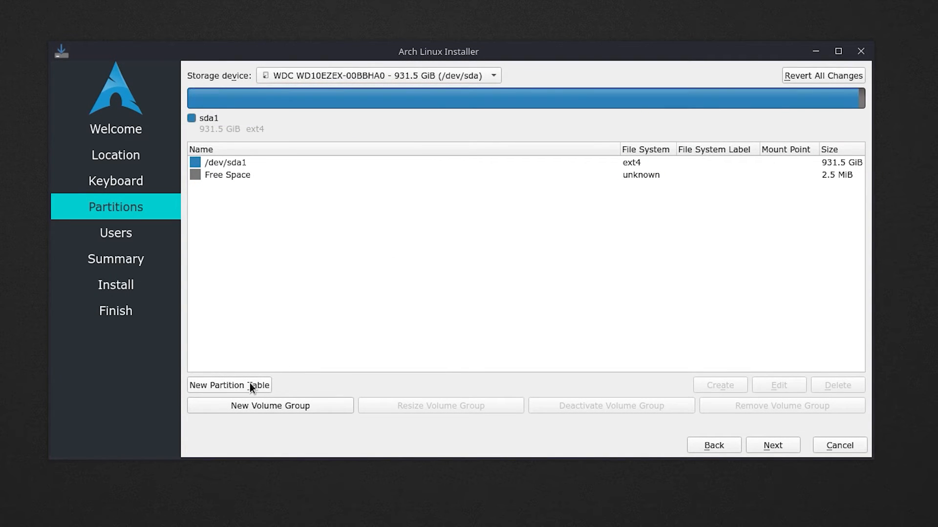
left_click(229, 385)
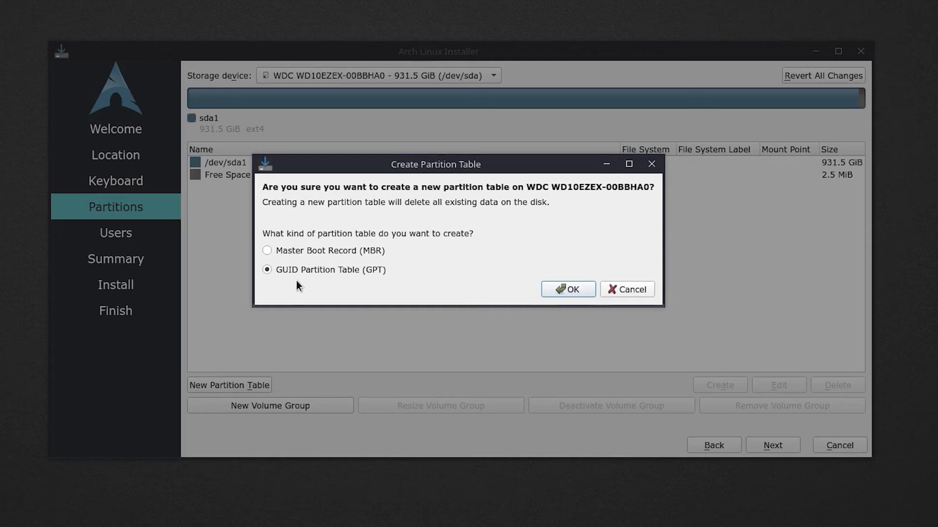
left_click(566, 290)
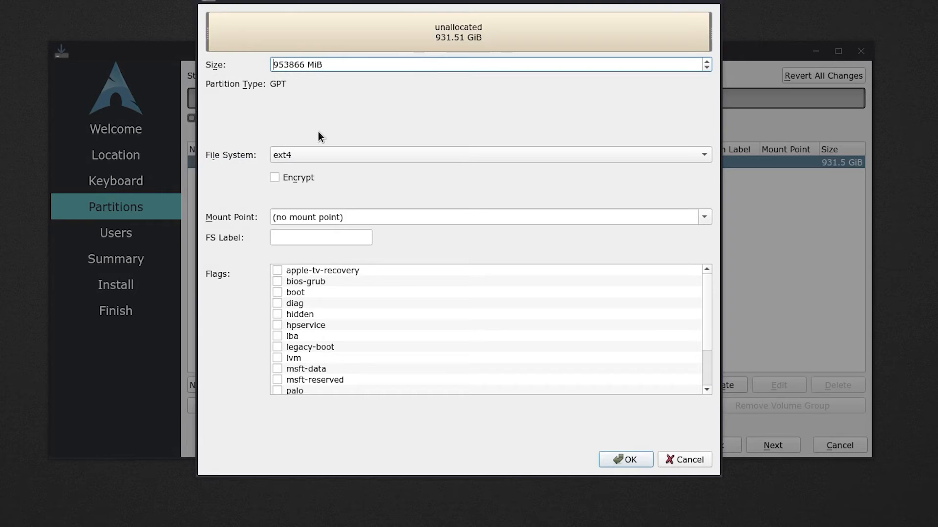
Add a full-size ext4 partition mounted at /home and continue past partitioning
left_click(704, 217)
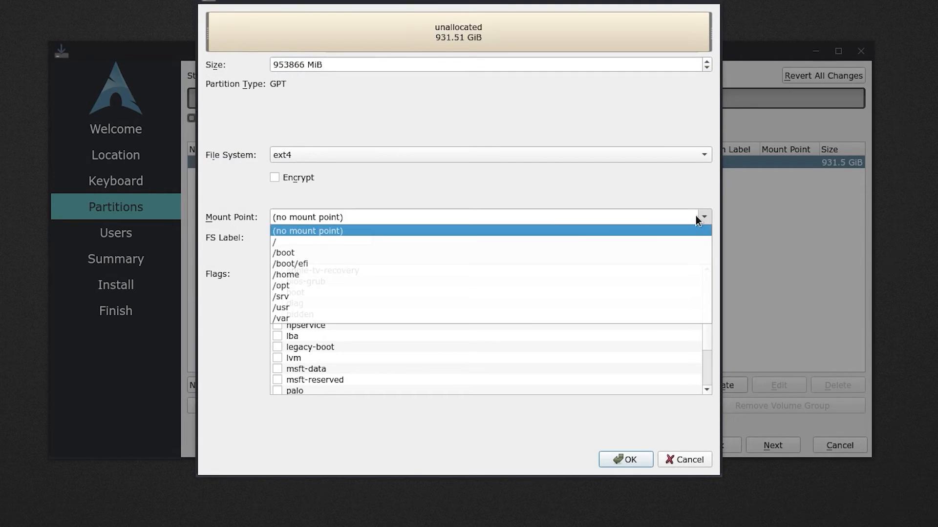
left_click(285, 275)
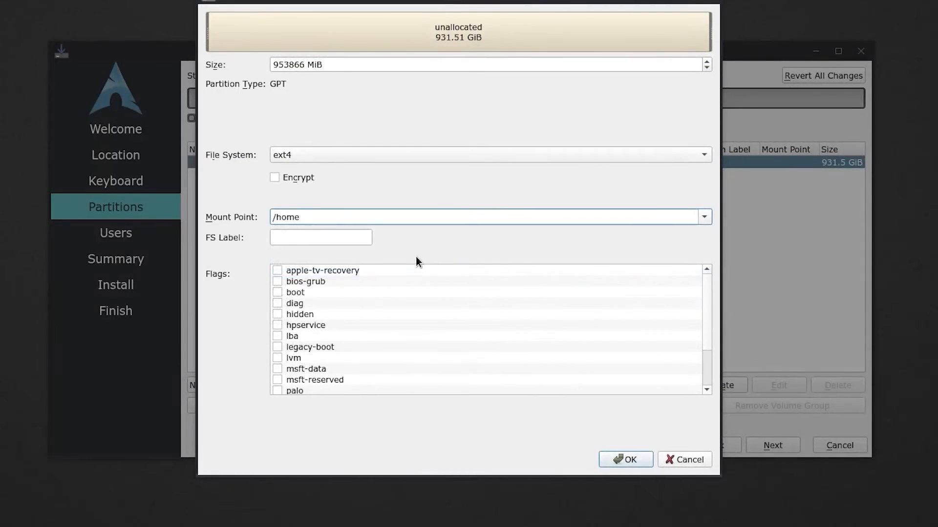
left_click(625, 459)
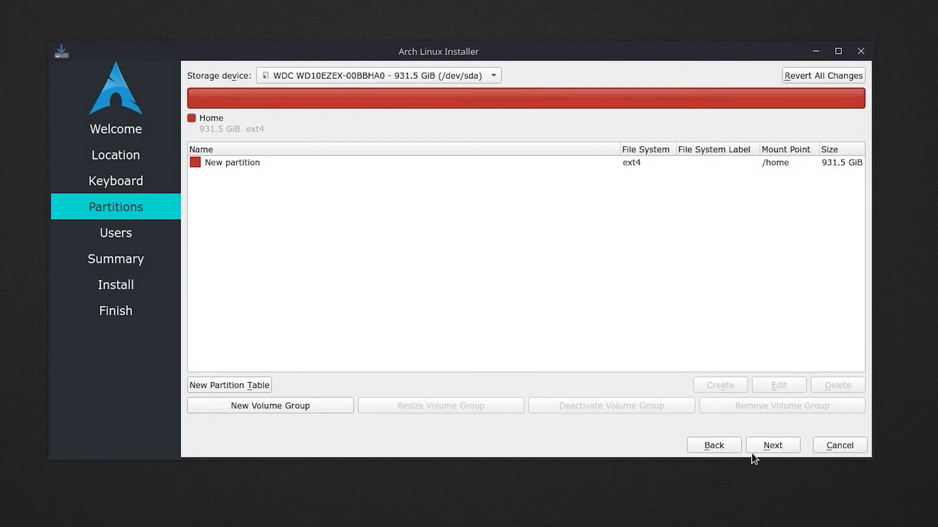
left_click(772, 445)
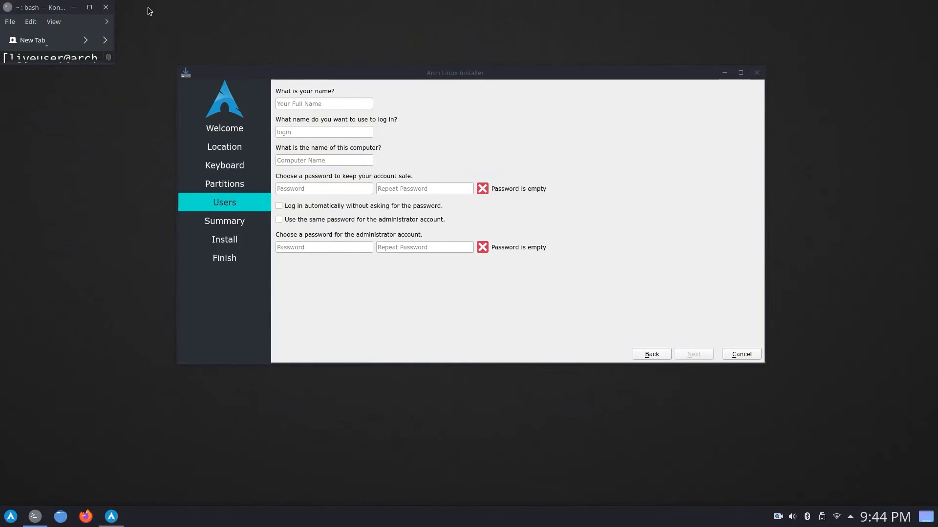
Put the cursor in the full-name field on the Users page
left_click(323, 104)
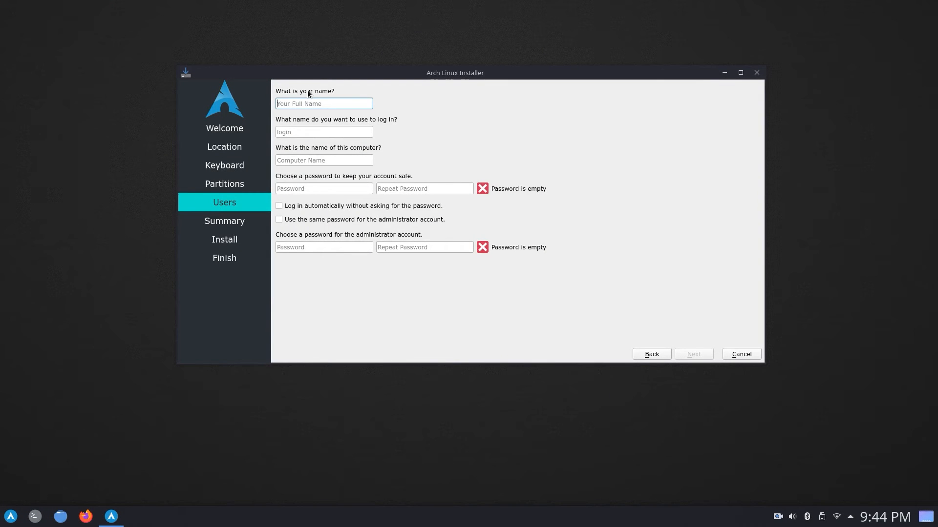
Enter user DemonKiller with hostname 'test', reuse the password for administrator, and continue
type("DemonKill")
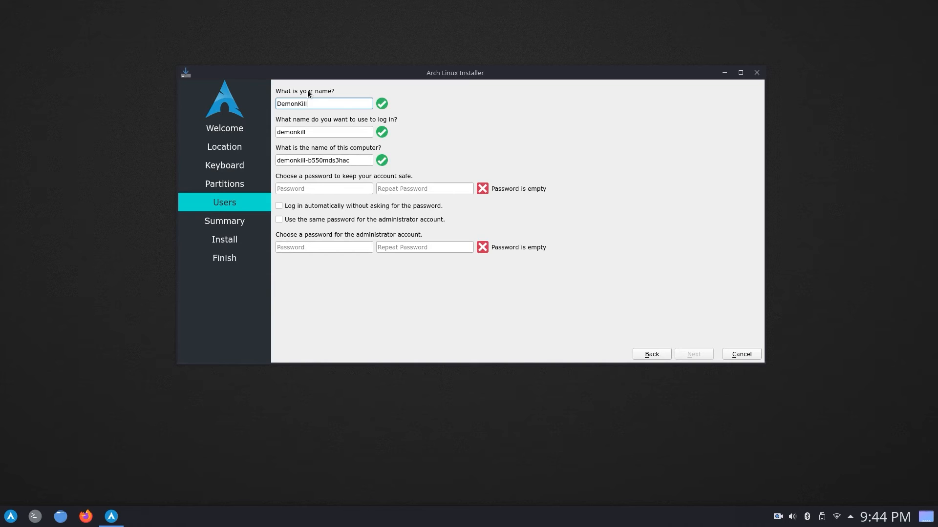
type("er")
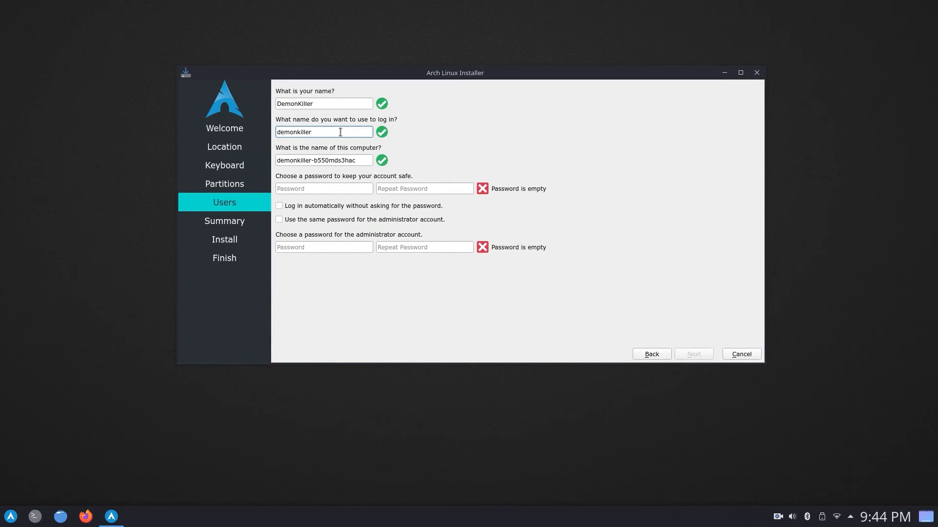
type("t")
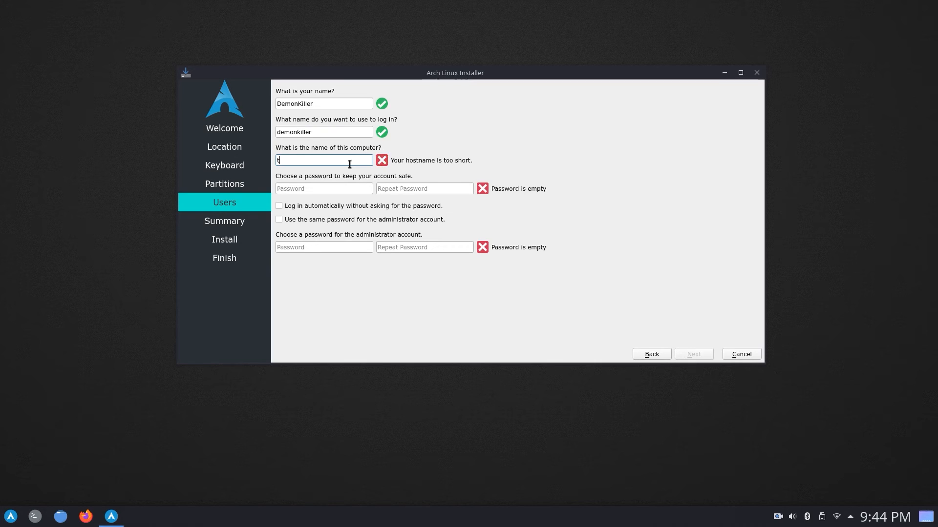
type("est")
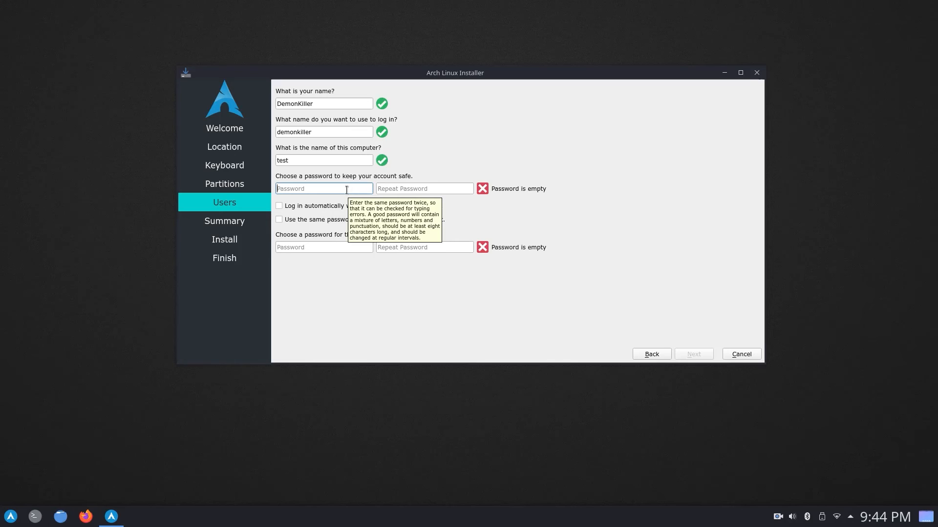
mouse_move(575, 217)
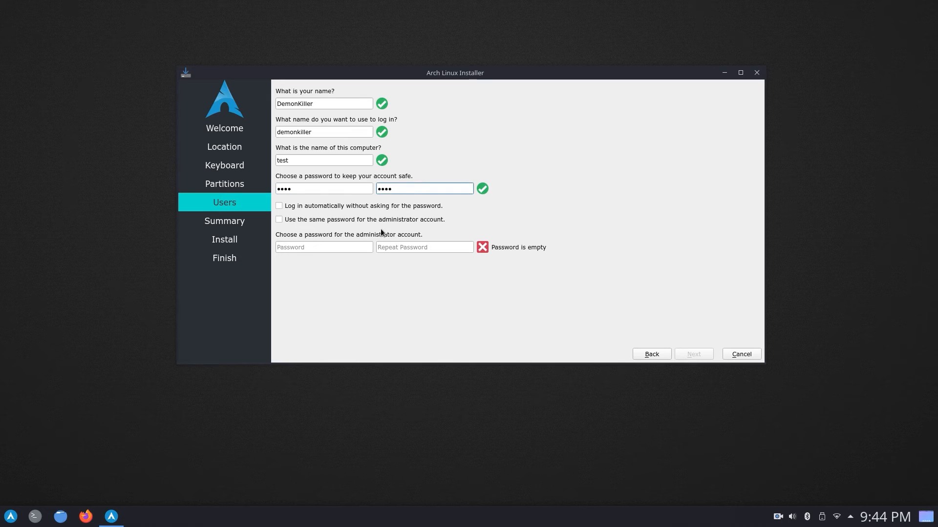
mouse_move(382, 224)
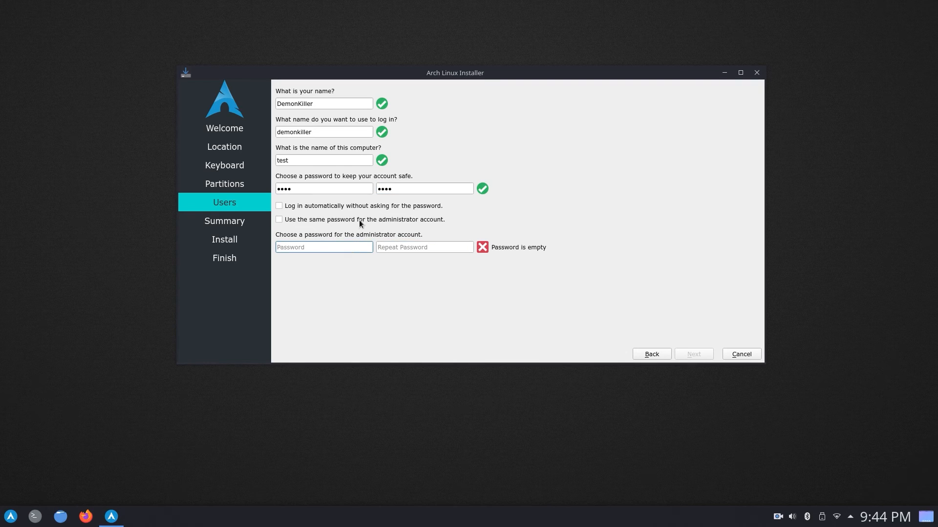
left_click(278, 219)
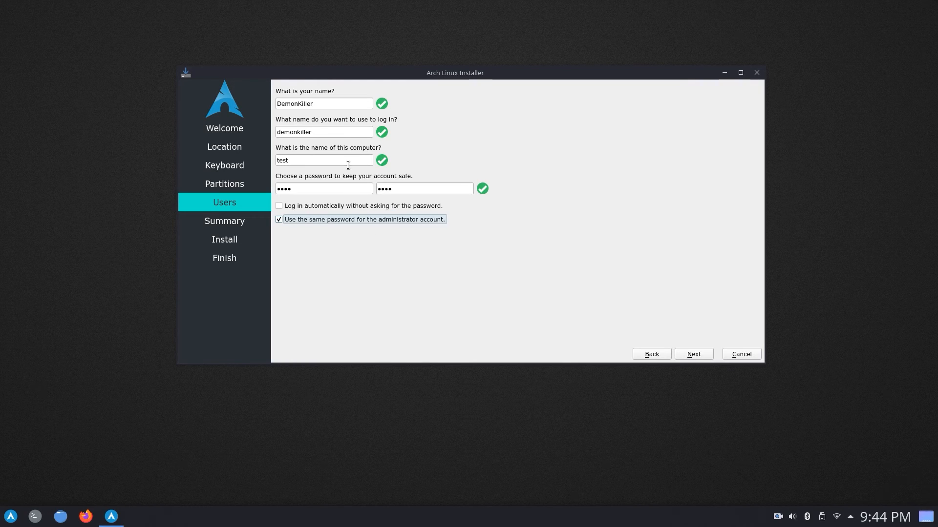
left_click(692, 354)
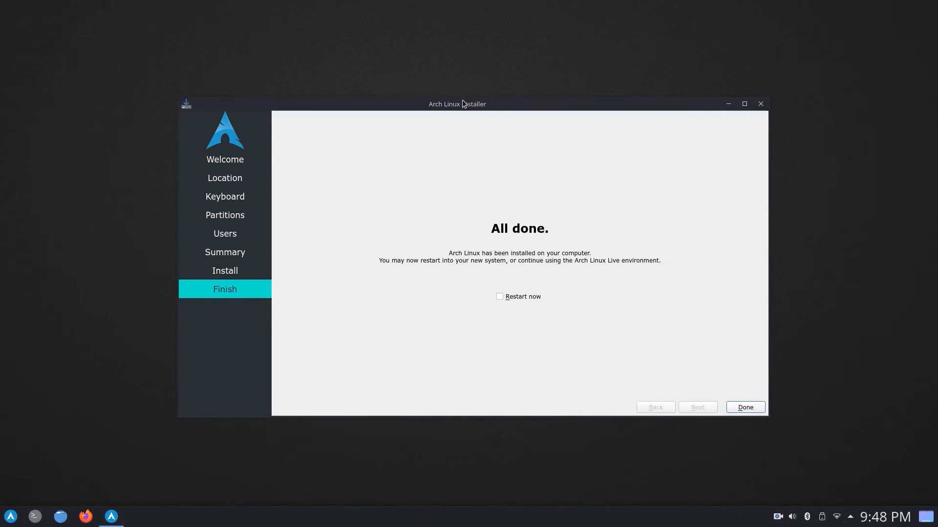
Tick 'Restart now' and finish the installer to reboot into the new Arch Linux system
left_click(499, 297)
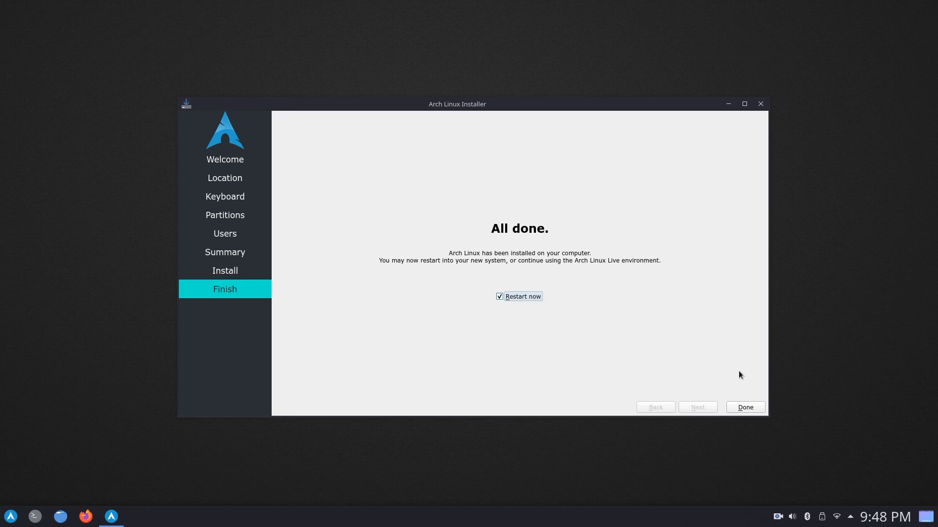
left_click(744, 407)
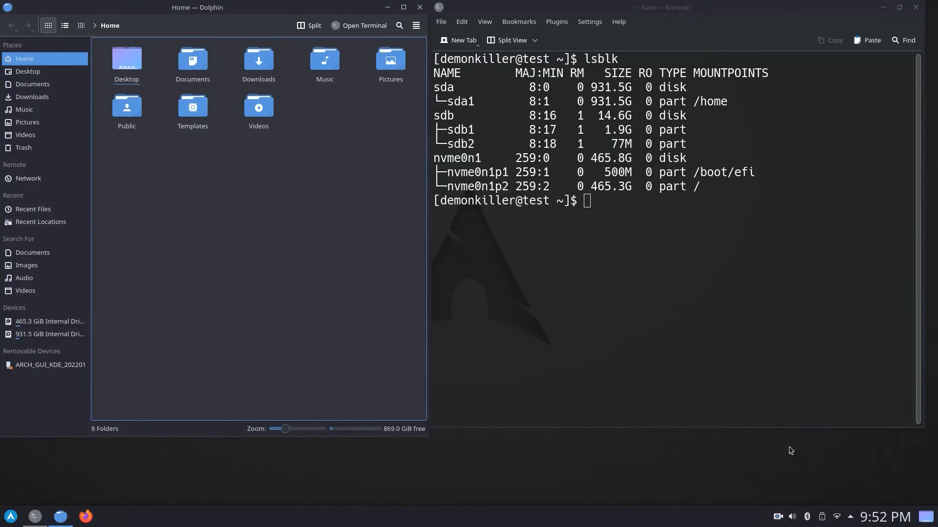
mouse_move(654, 260)
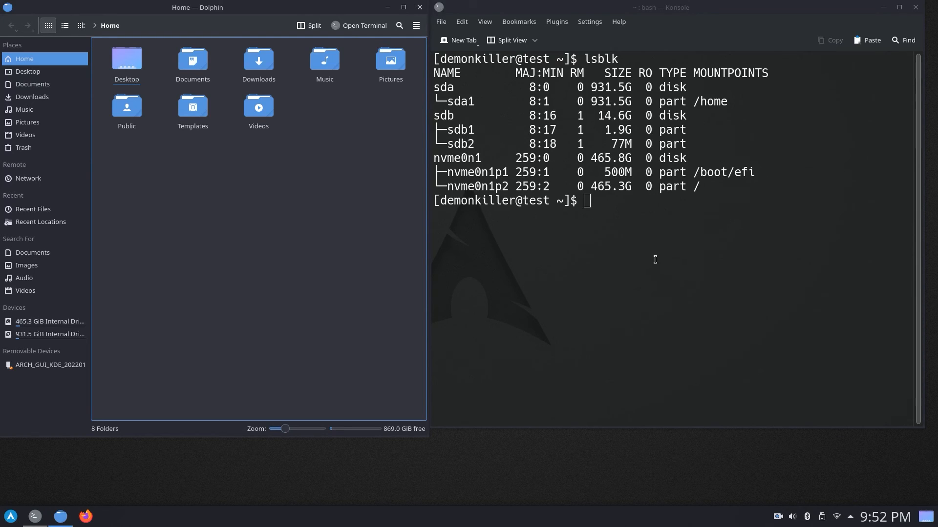
mouse_move(477, 107)
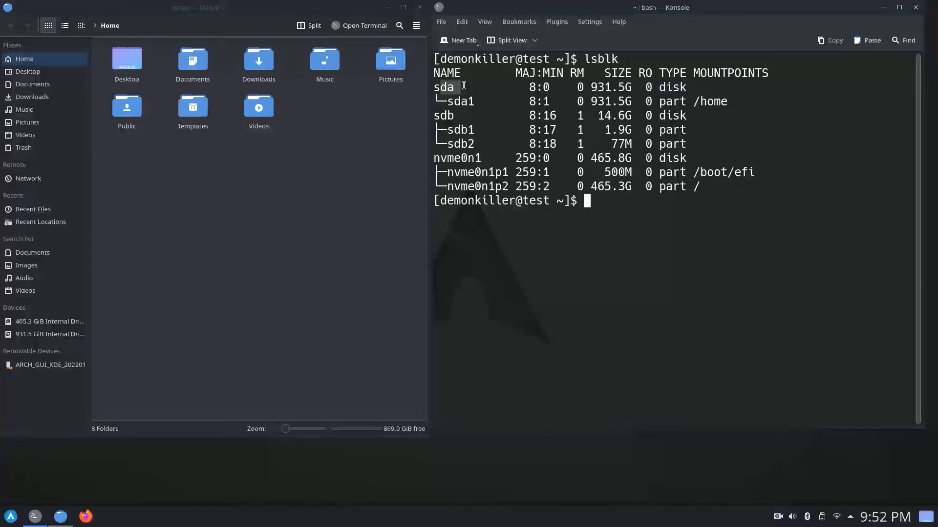
left_click_drag(464, 87, 733, 101)
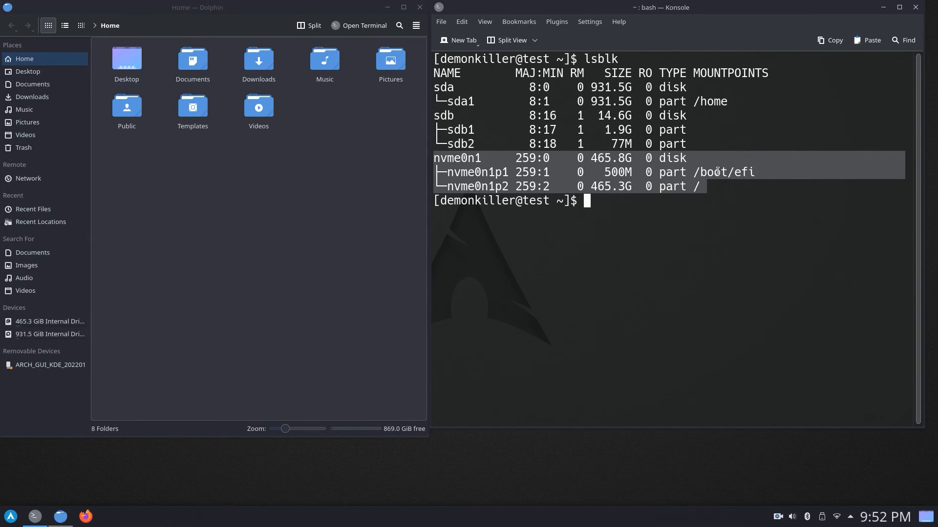
left_click(699, 186)
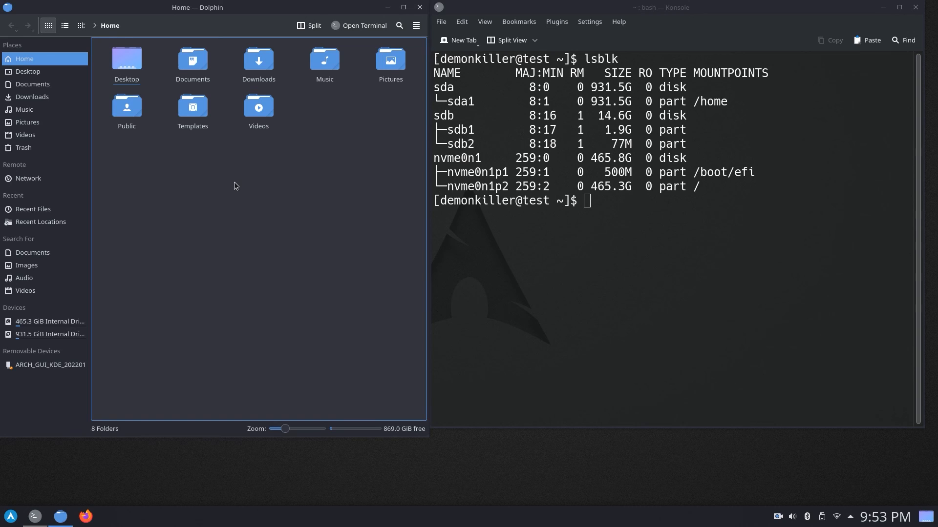
right_click(234, 186)
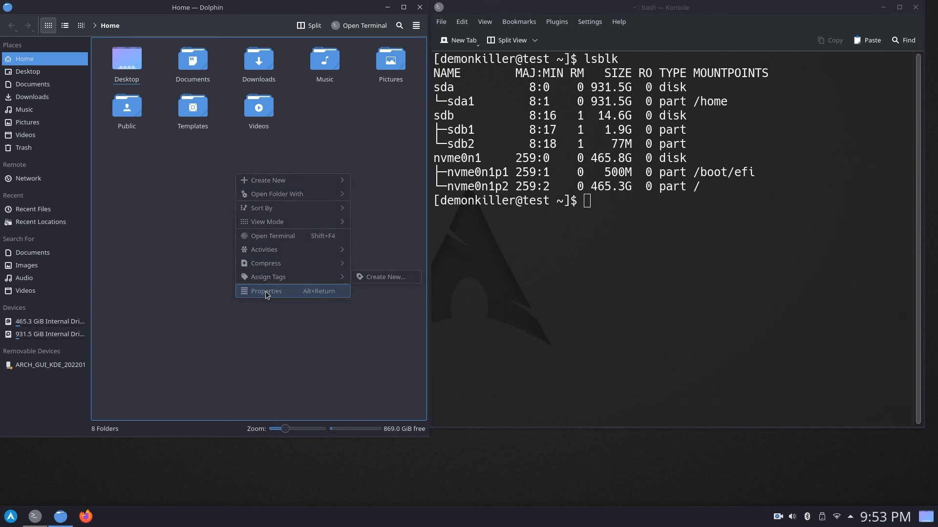
left_click(266, 291)
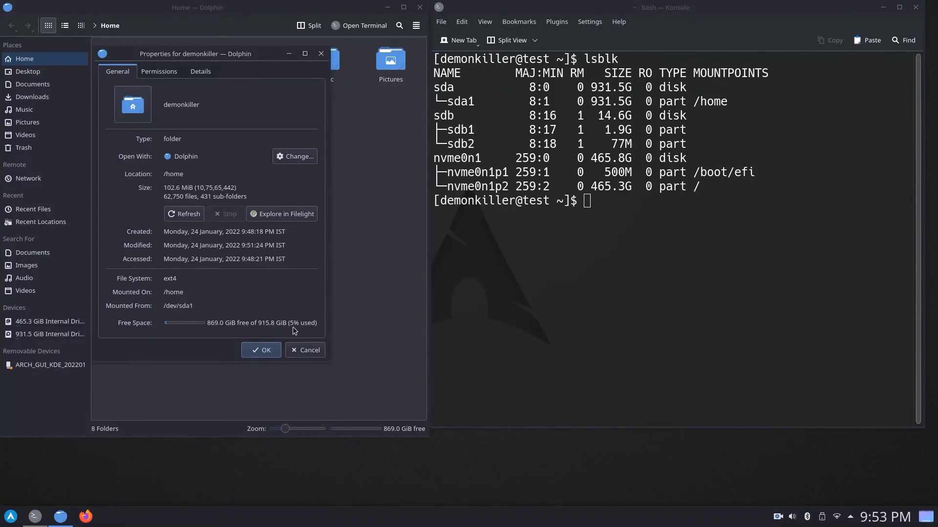
mouse_move(261, 317)
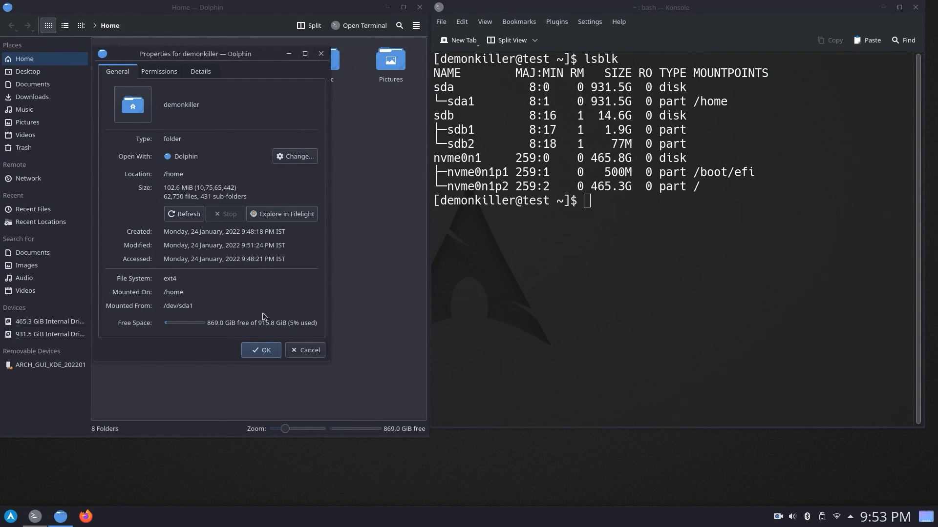
left_click(261, 349)
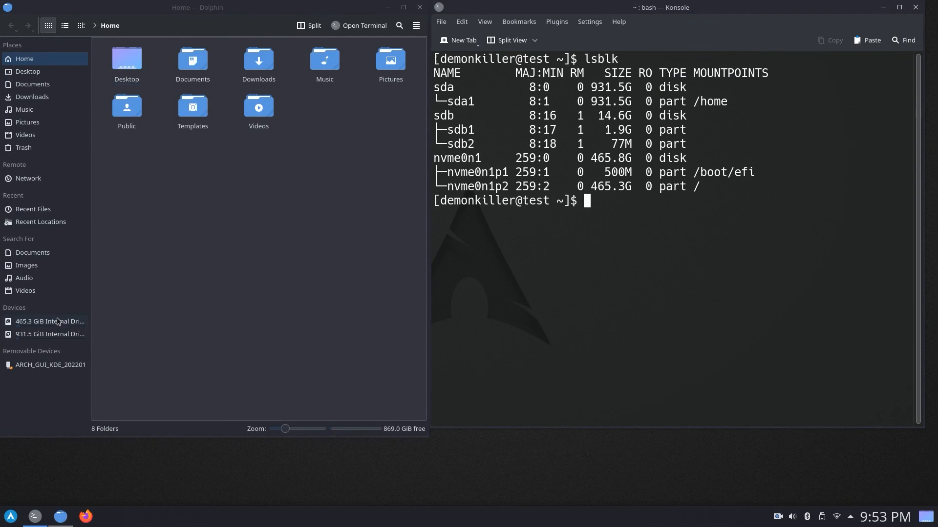
Open the 465.3 GiB NVMe internal drive from the Devices list in Dolphin
left_click(50, 321)
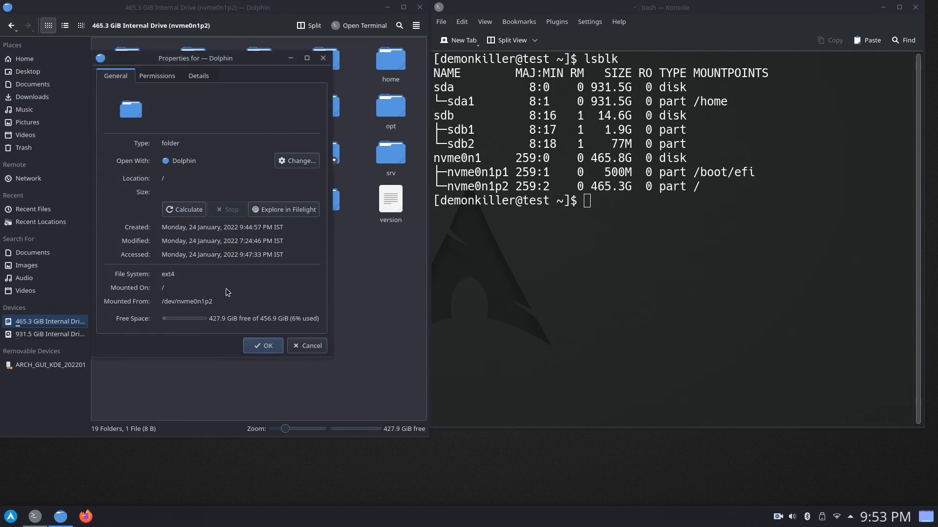
mouse_move(193, 306)
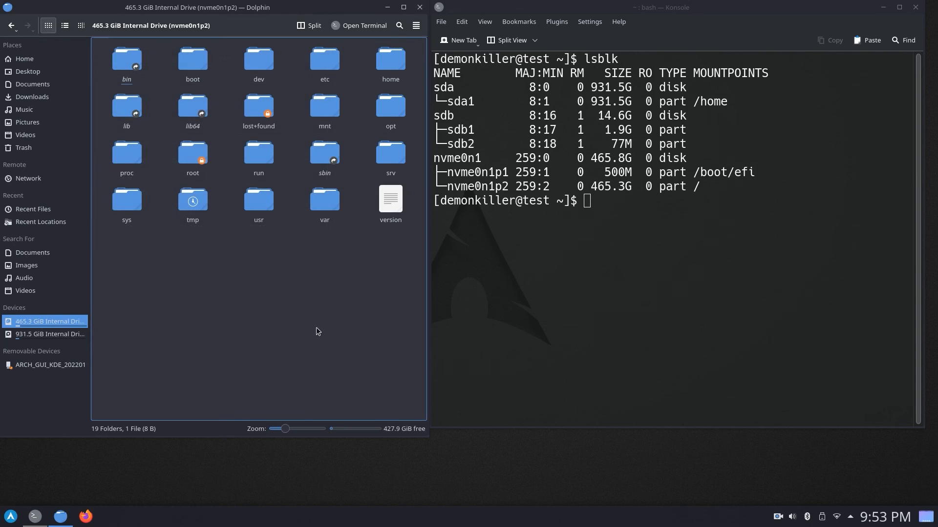
mouse_move(315, 312)
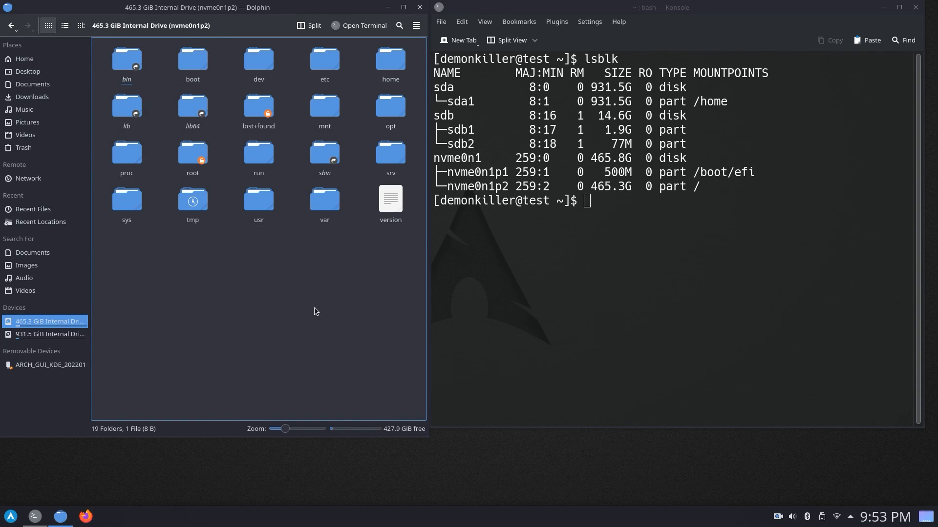